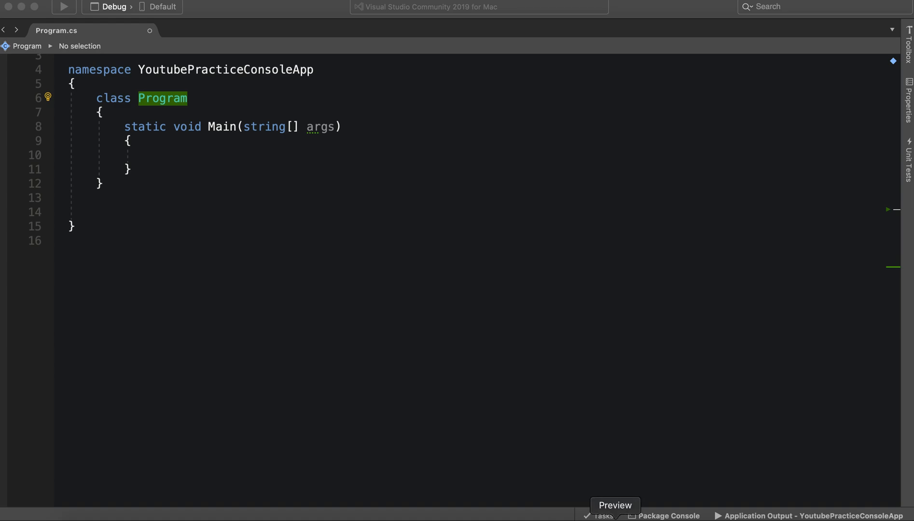
- Bring the class-oop.jpg reference picture to the front in Preview
click(614, 505)
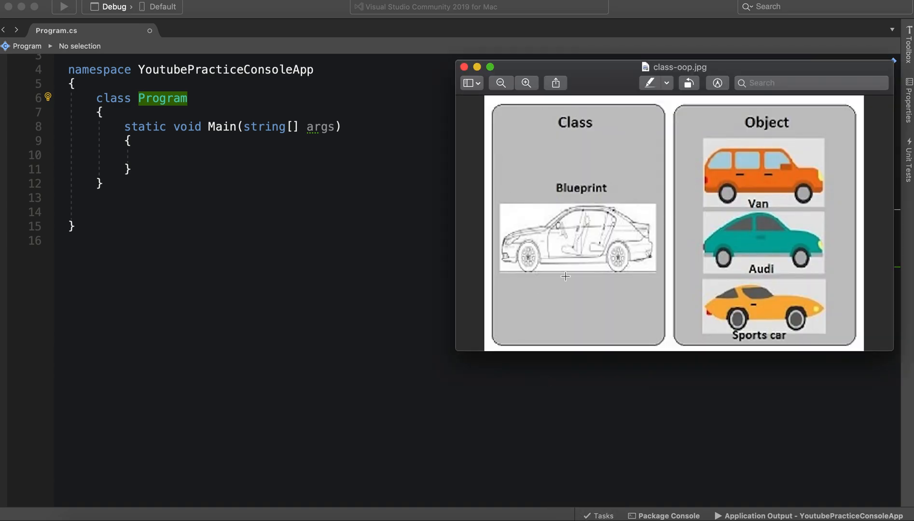
mouse_move(686, 169)
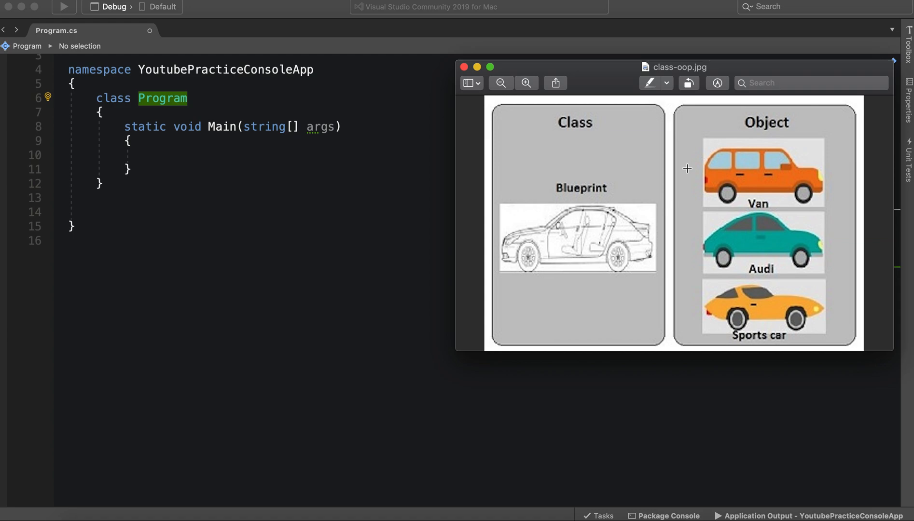
mouse_move(560, 117)
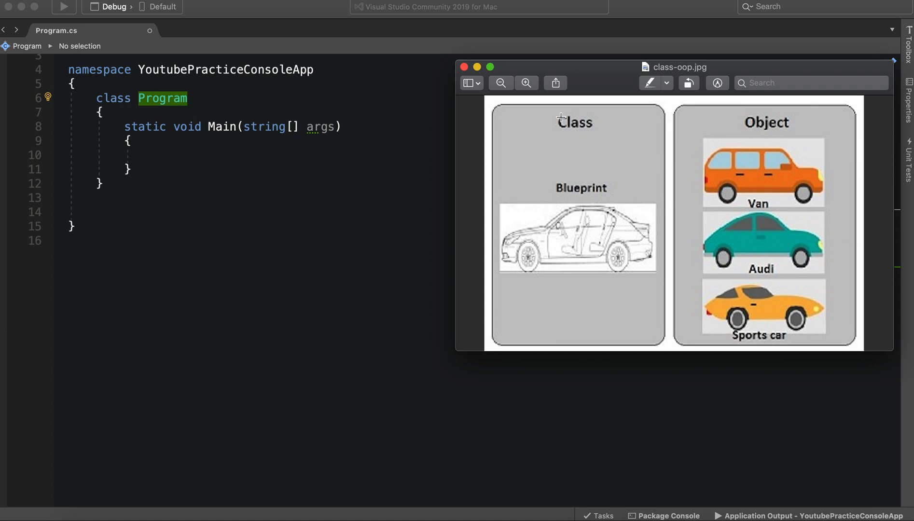
mouse_move(590, 105)
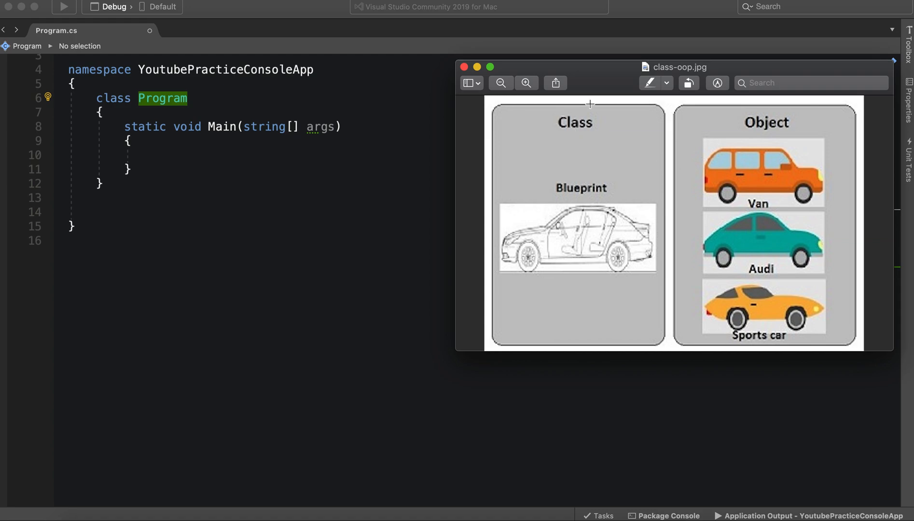
mouse_move(765, 74)
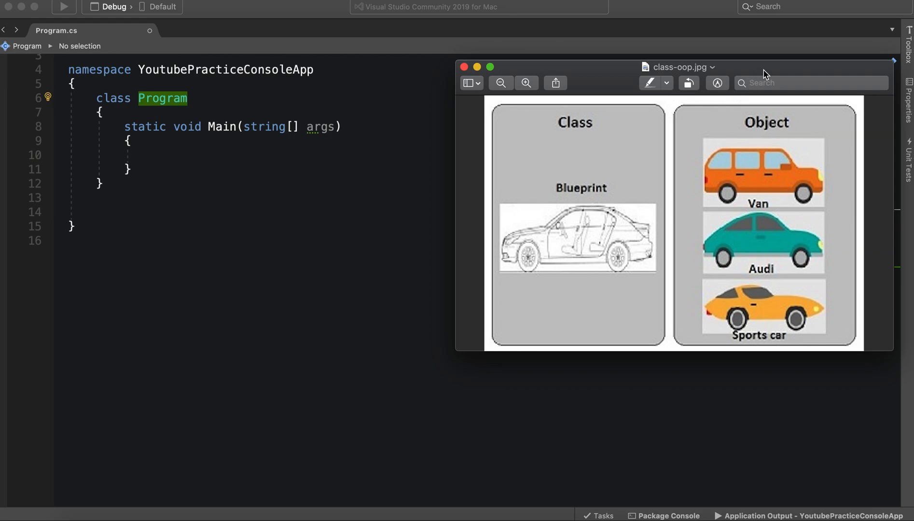
mouse_move(632, 177)
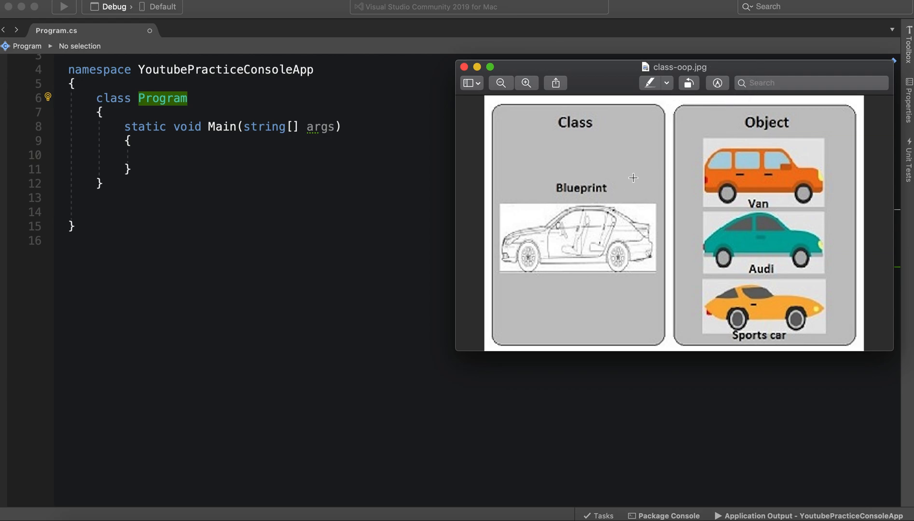
mouse_move(747, 359)
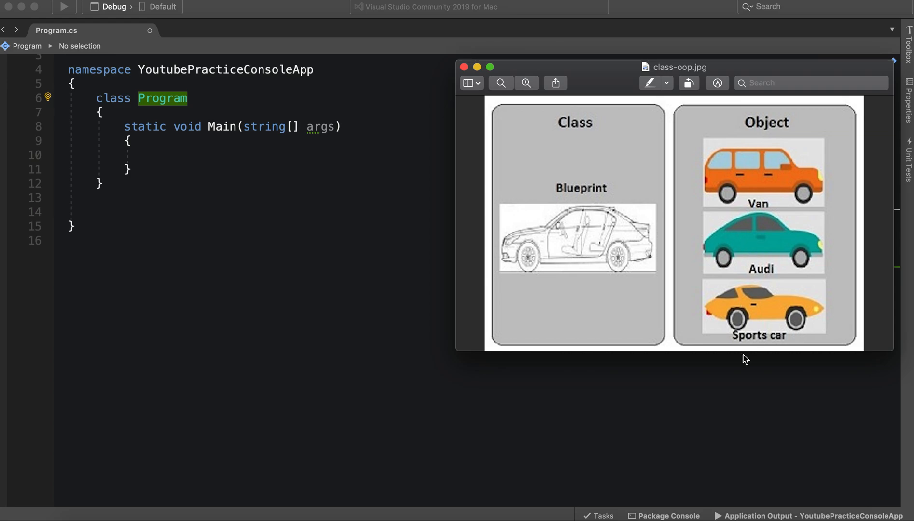
mouse_move(774, 178)
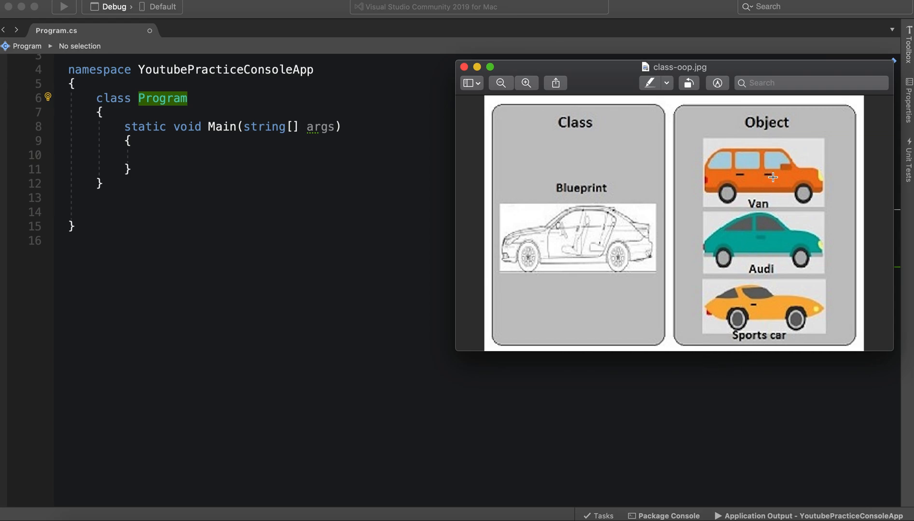
mouse_move(787, 317)
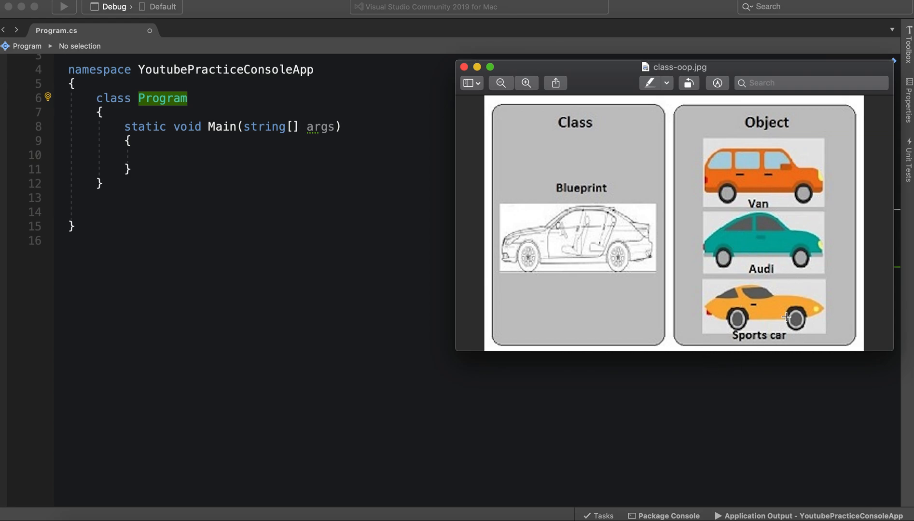
mouse_move(736, 324)
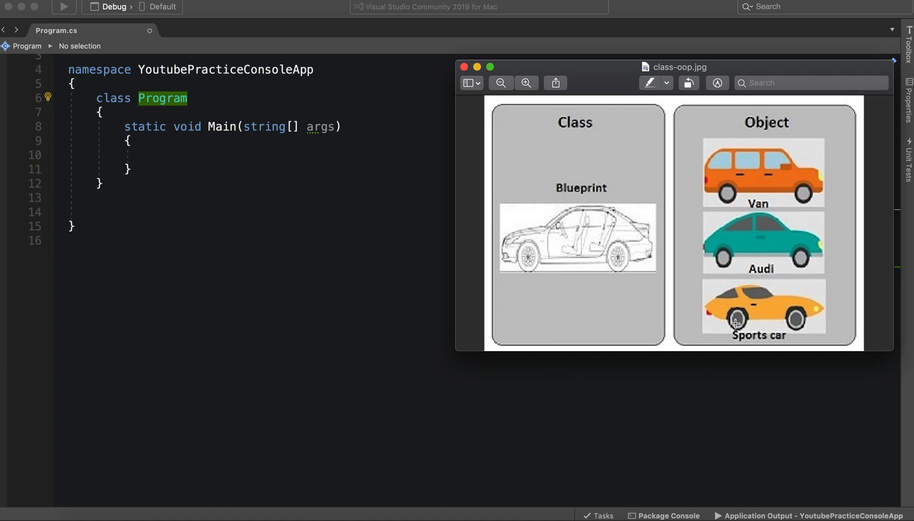
mouse_move(713, 268)
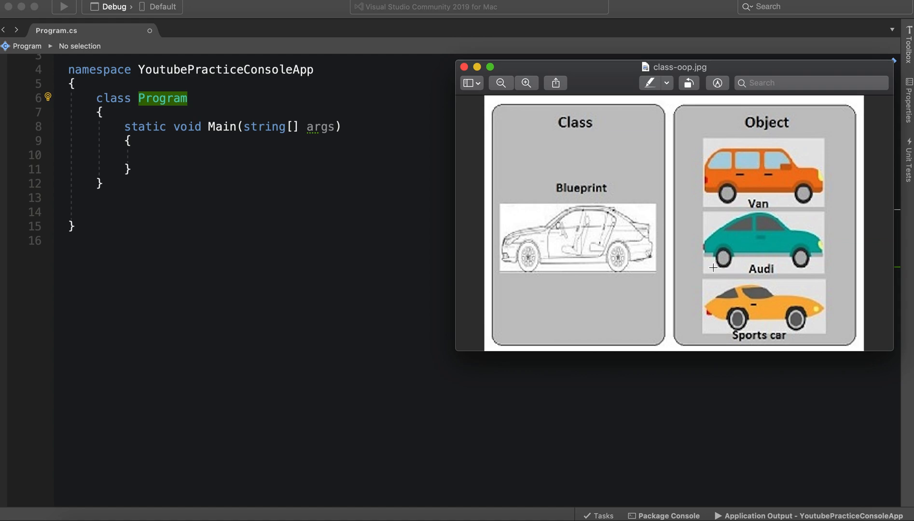
mouse_move(747, 315)
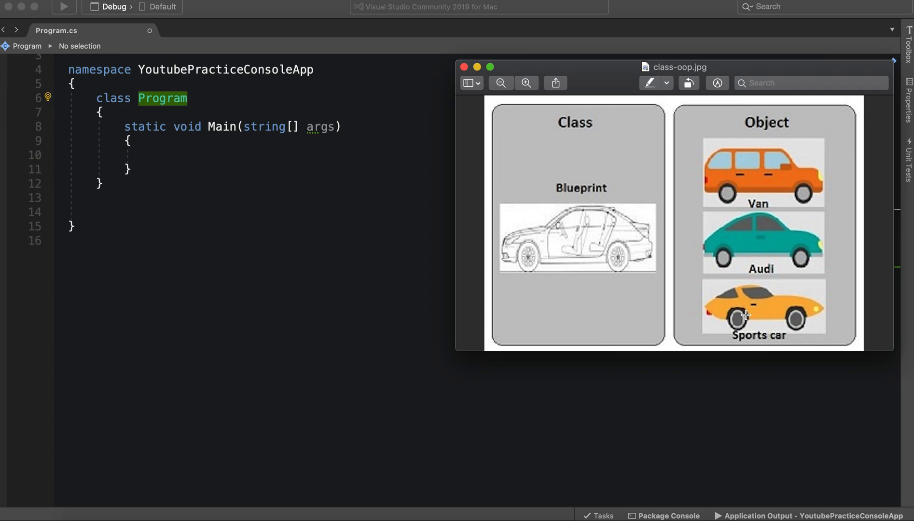
mouse_move(778, 162)
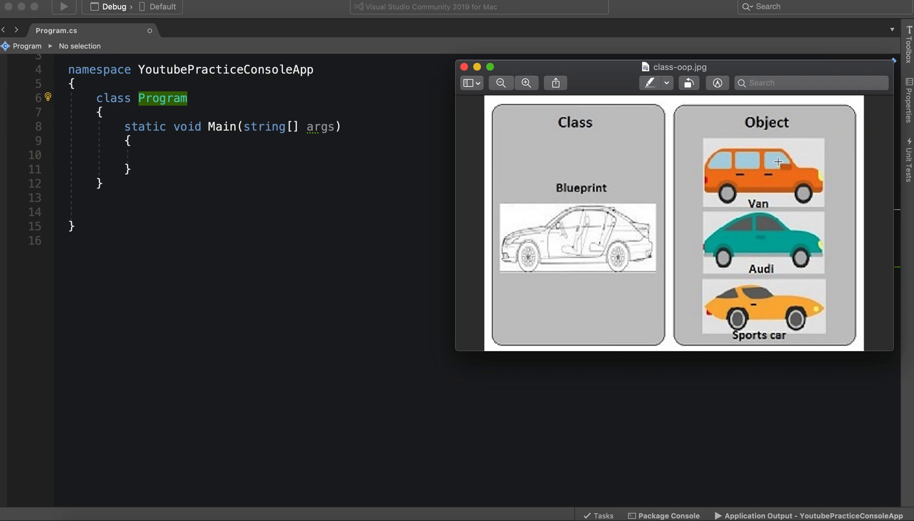
mouse_move(765, 166)
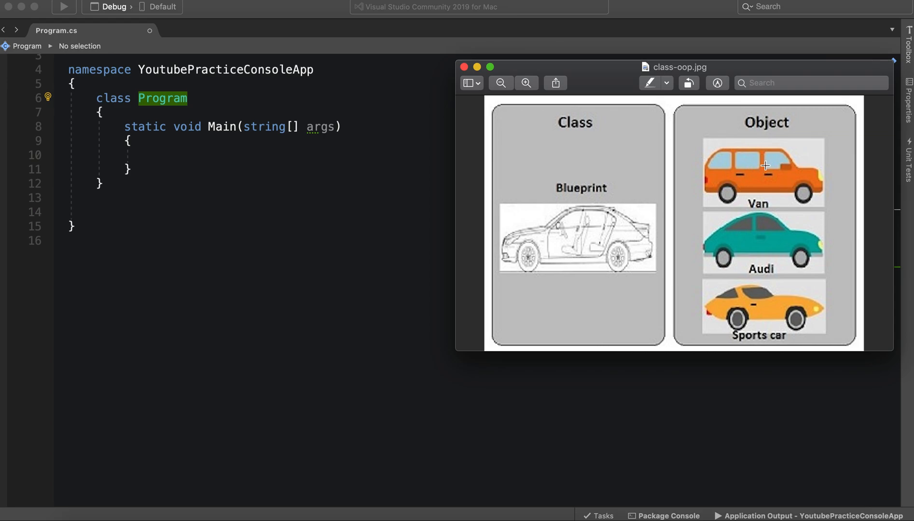
mouse_move(619, 242)
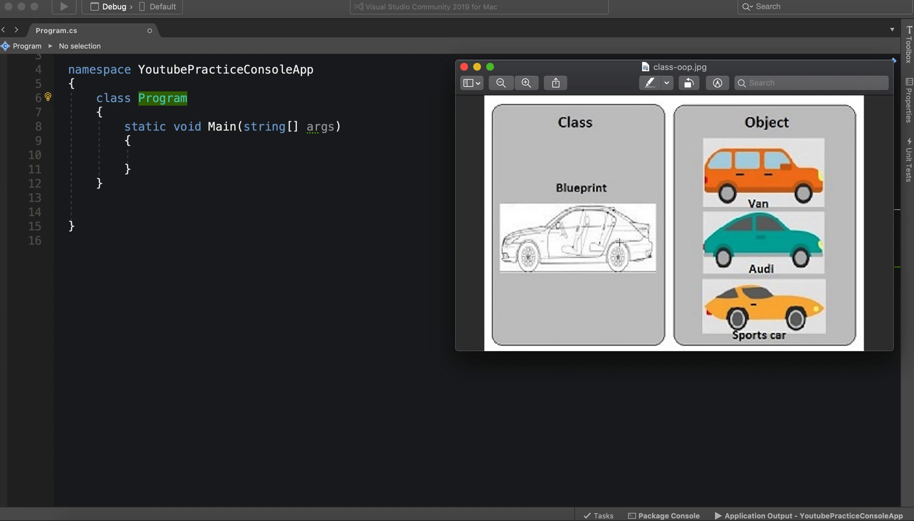
mouse_move(565, 250)
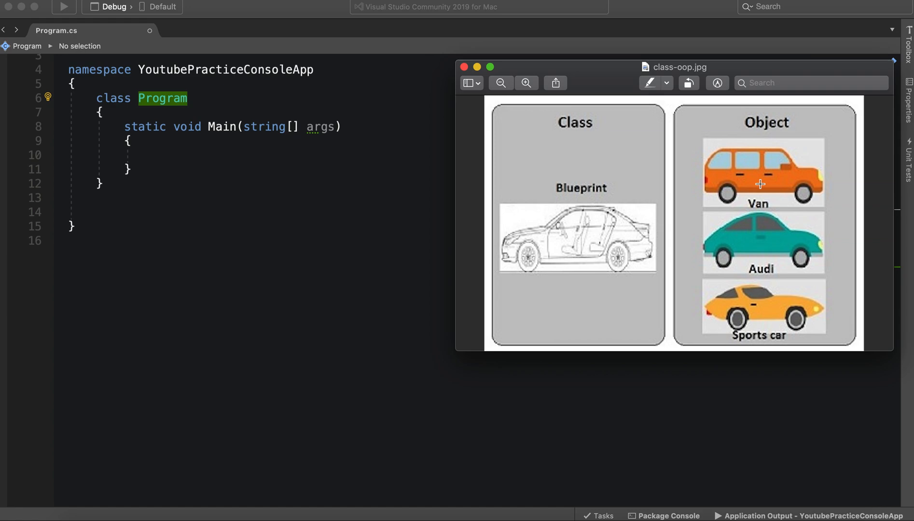
mouse_move(771, 234)
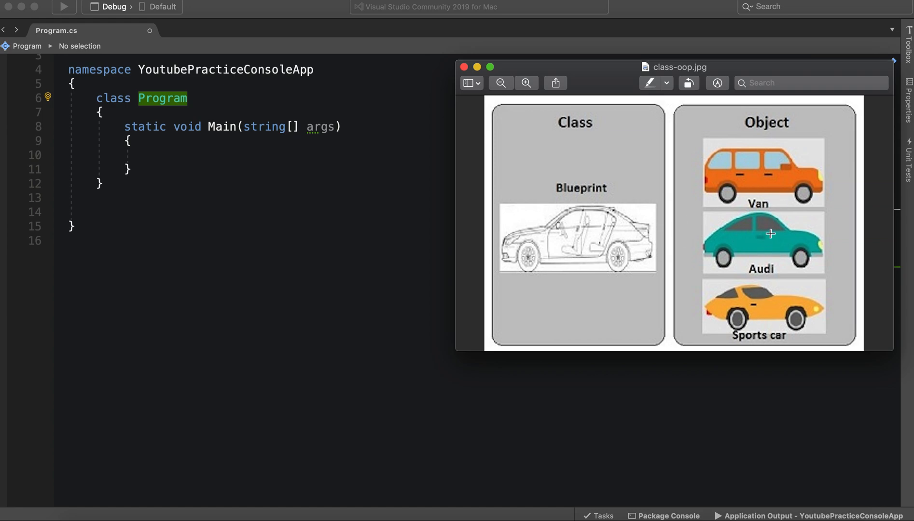
mouse_move(711, 232)
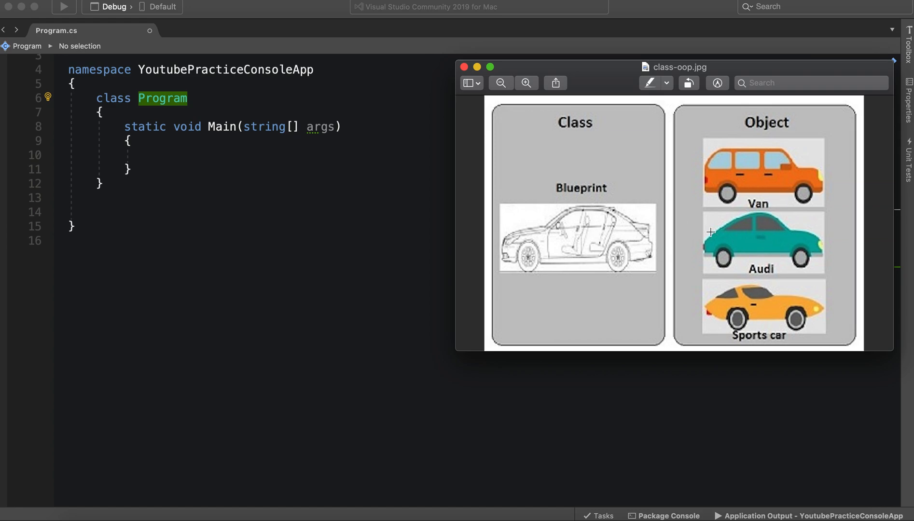
mouse_move(638, 255)
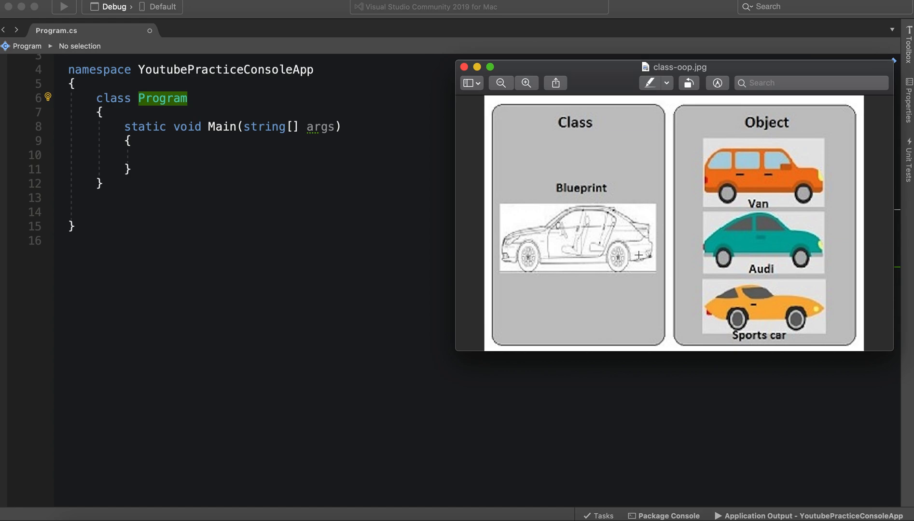
mouse_move(719, 329)
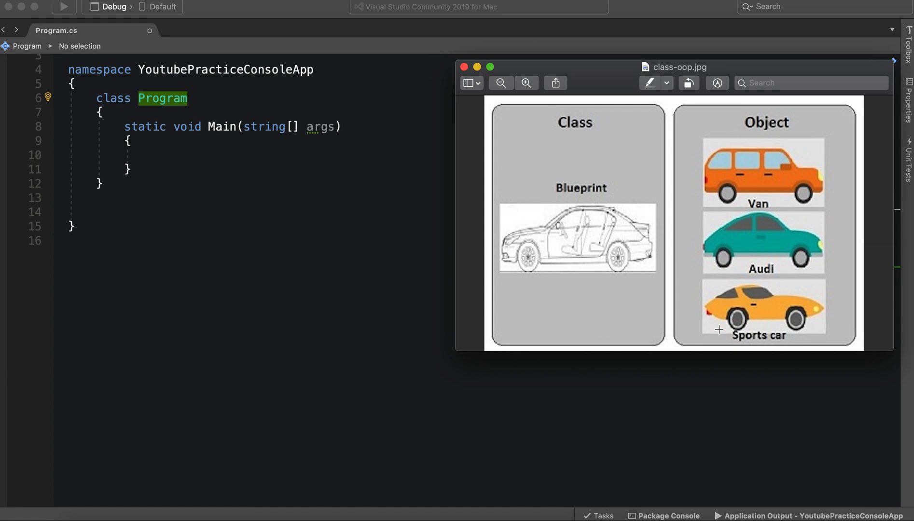
mouse_move(776, 294)
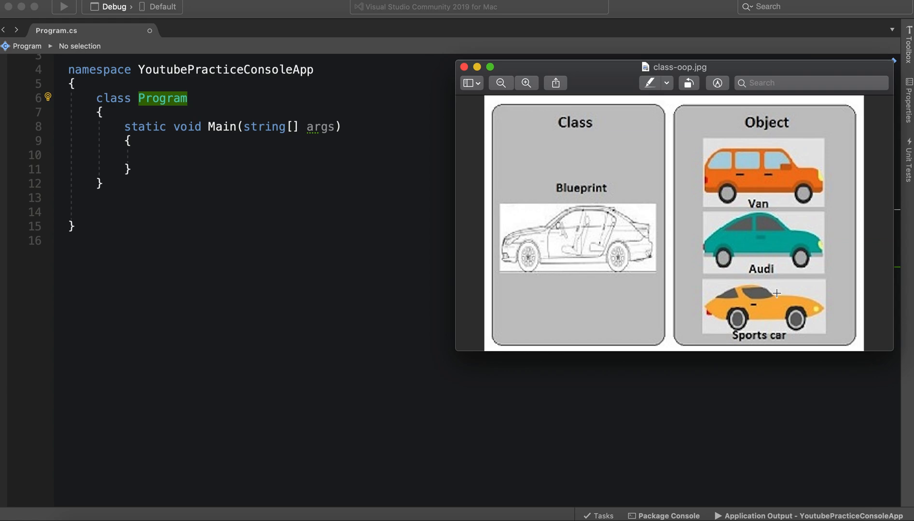
mouse_move(383, 277)
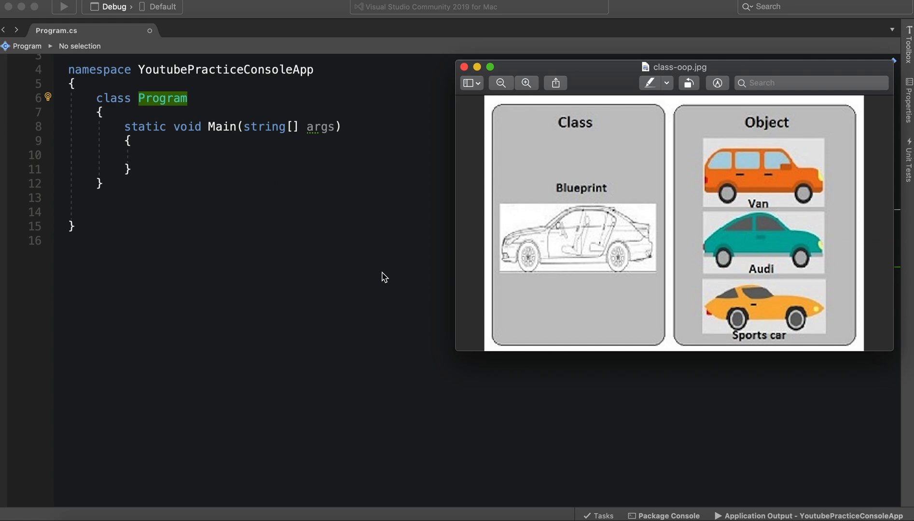
mouse_move(761, 337)
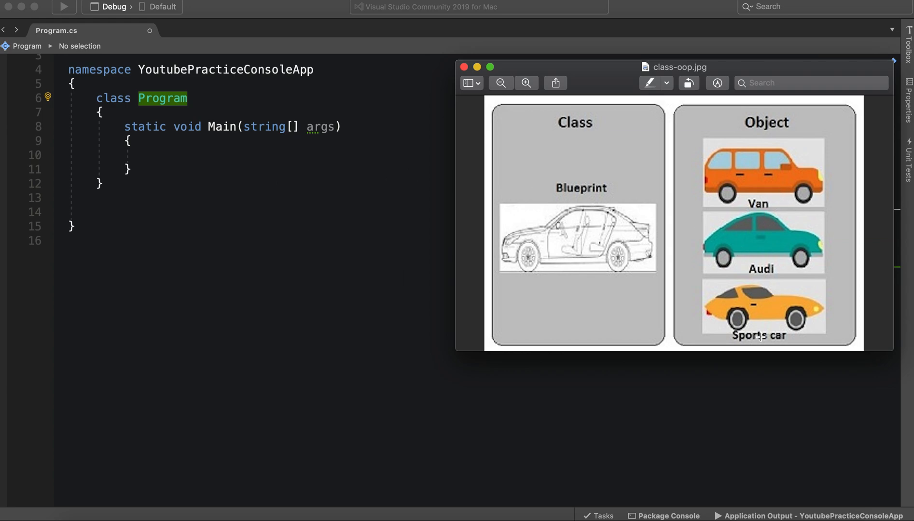
mouse_move(775, 197)
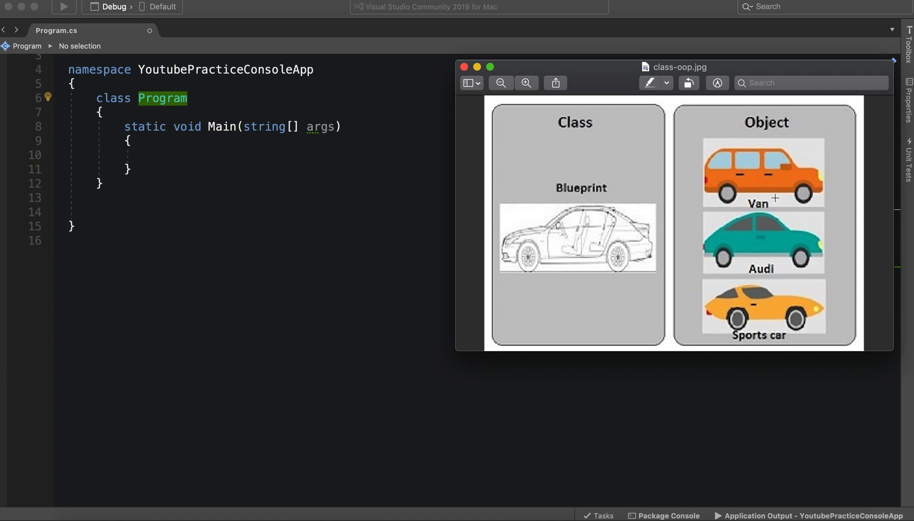
mouse_move(798, 194)
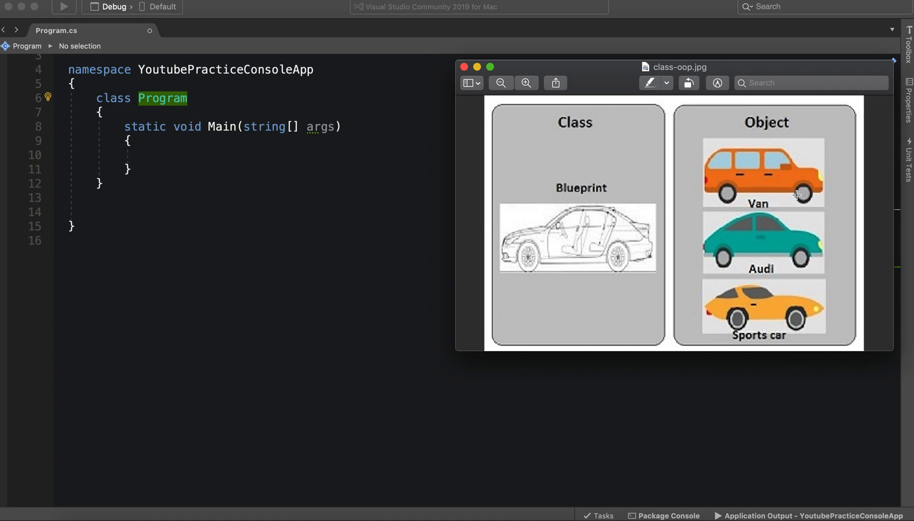
mouse_move(392, 183)
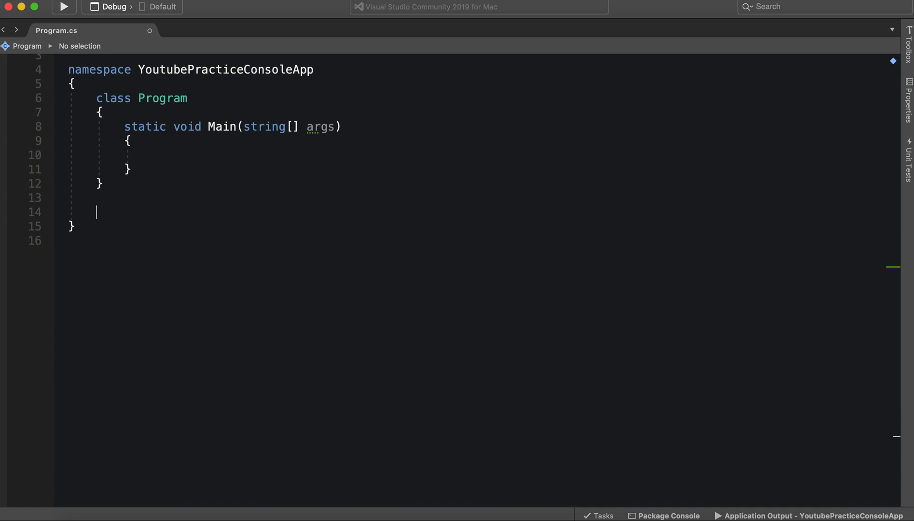
- Declare empty 'class Car { }' and 'class Van { }' below the Program class
text(class)
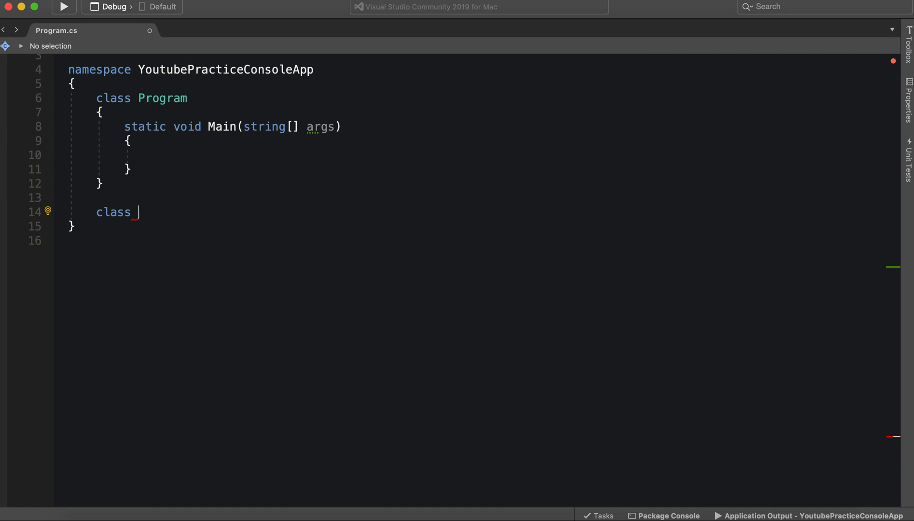
text(Car)
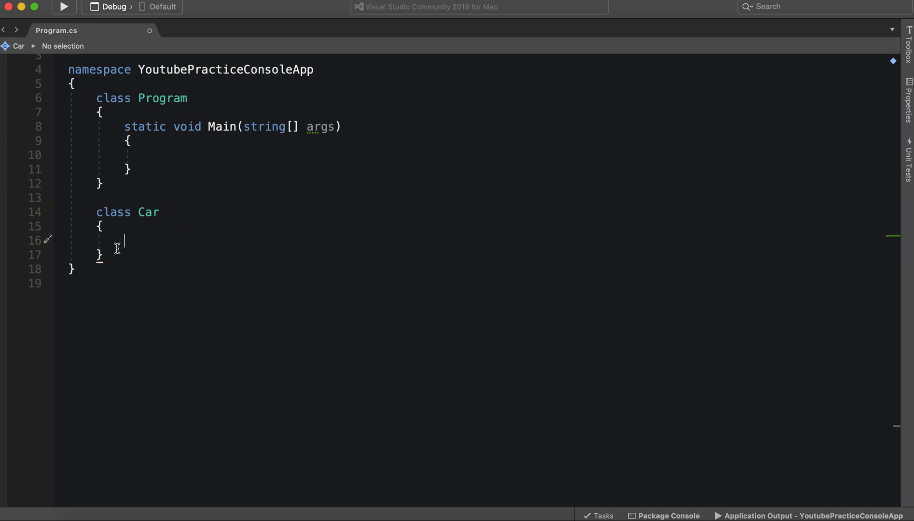
mouse_move(119, 240)
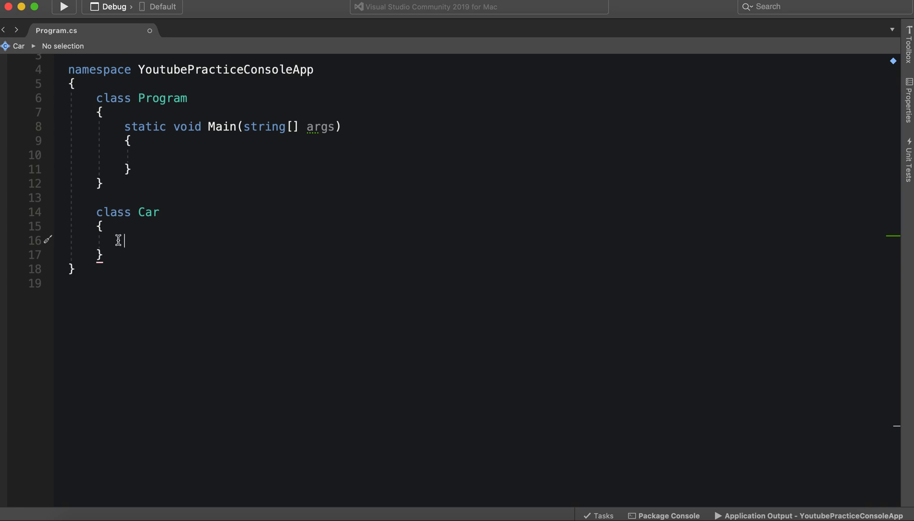
text(c)
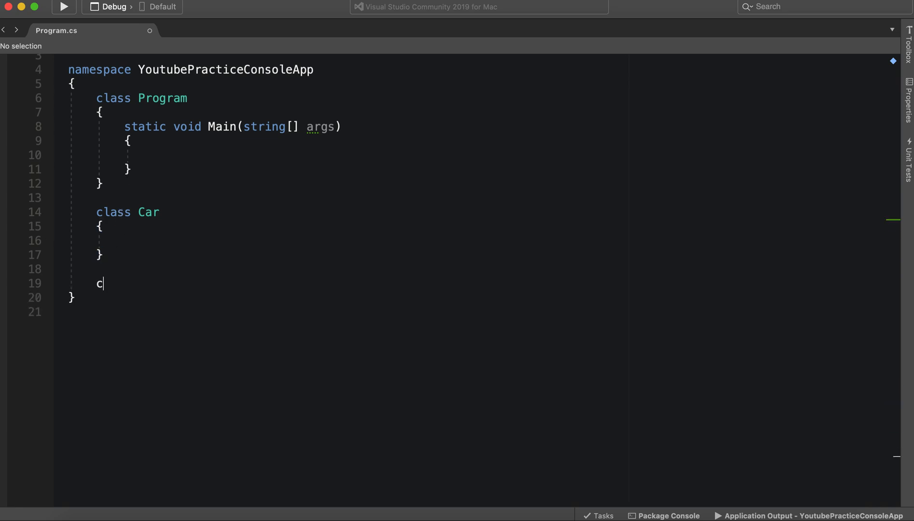
text(lass Van)
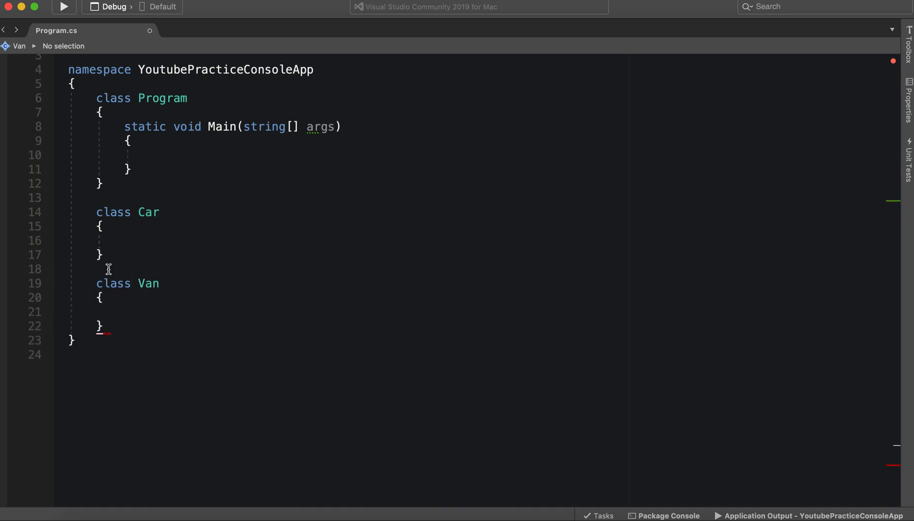
mouse_move(147, 283)
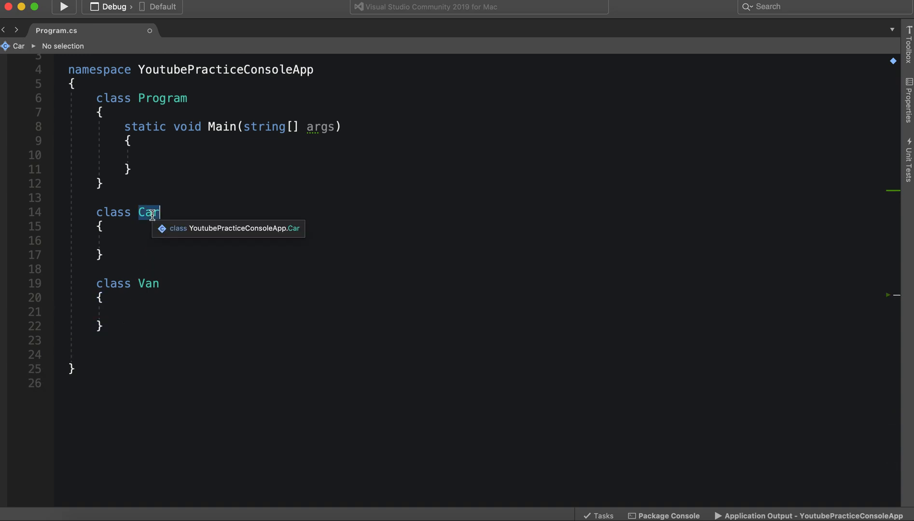
- Rename the first class to Vehicle and re-add an empty Car class after Van
text(Vehicle)
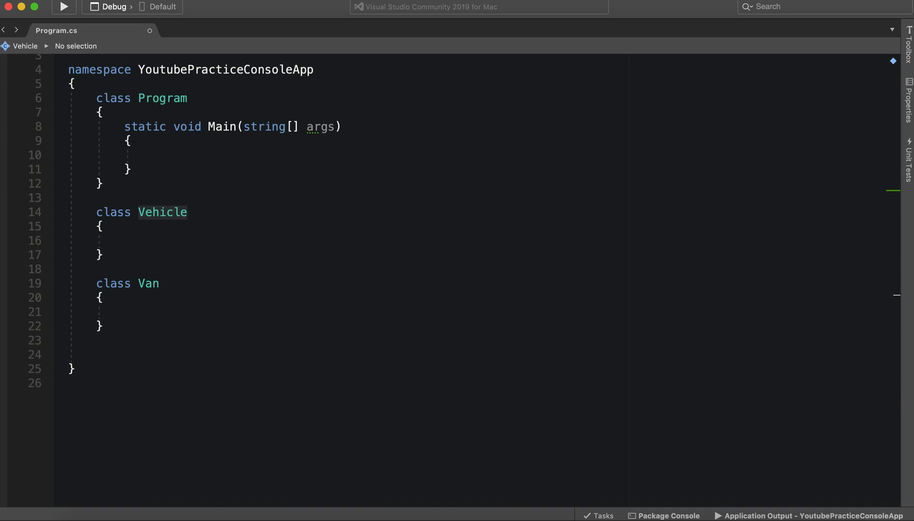
click(114, 341)
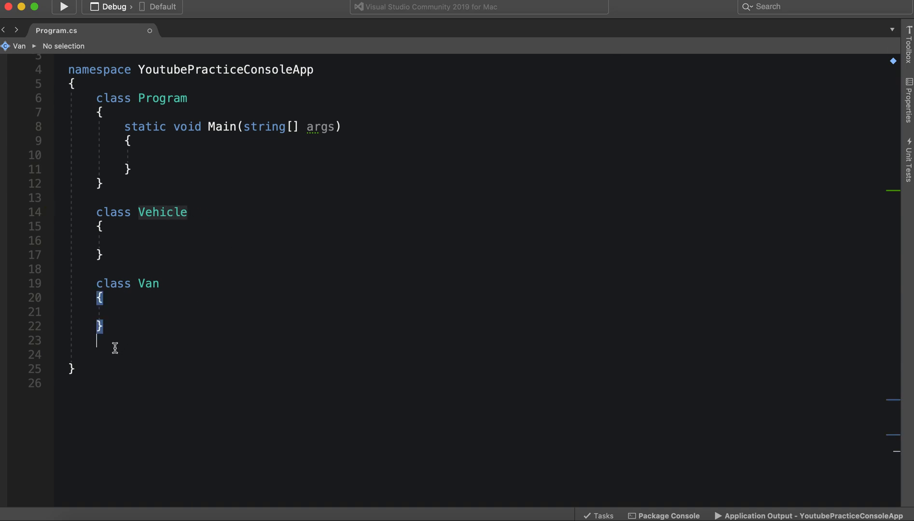
text(class Car)
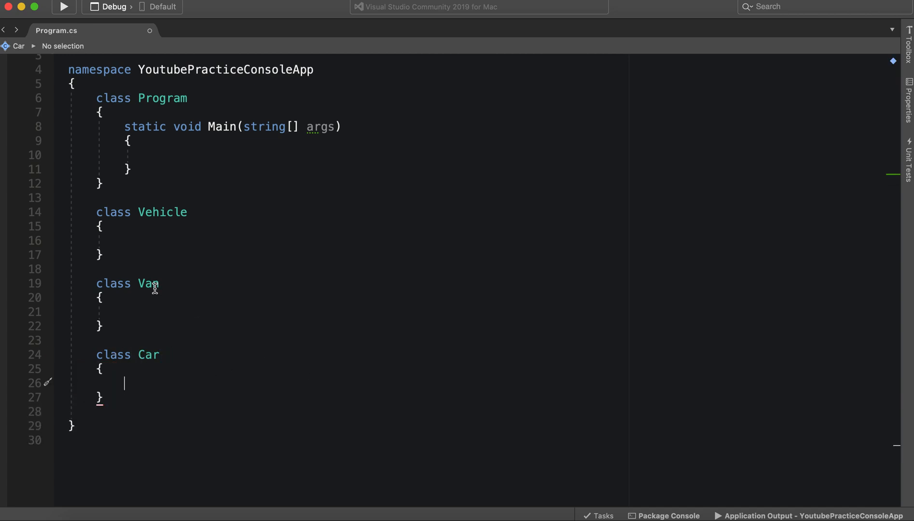
double_click(149, 355)
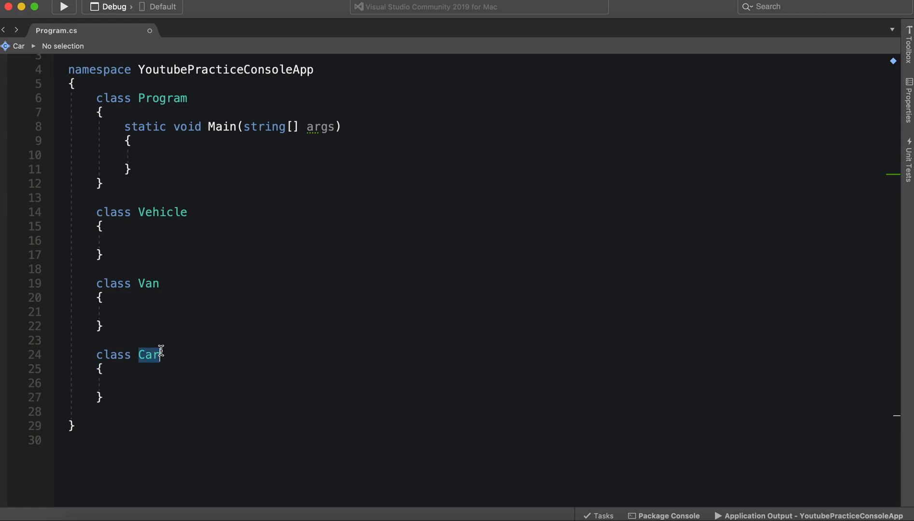
mouse_move(151, 253)
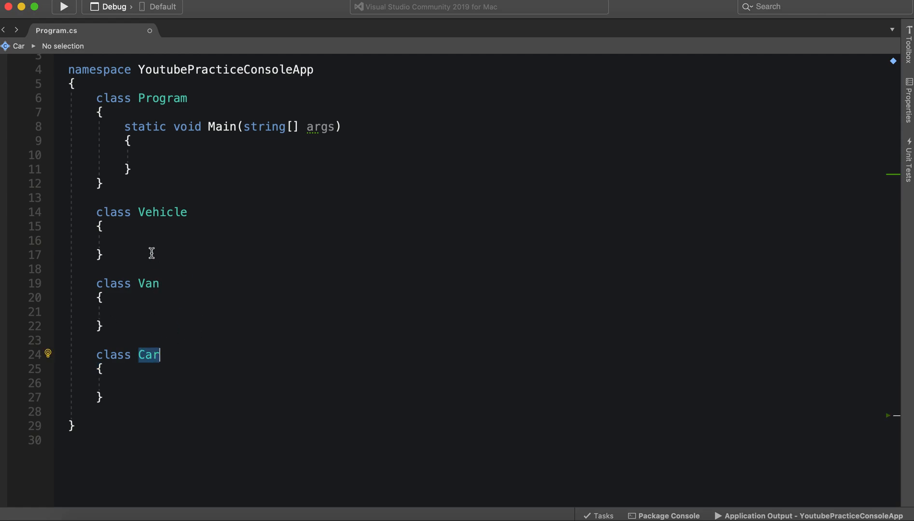
click(147, 240)
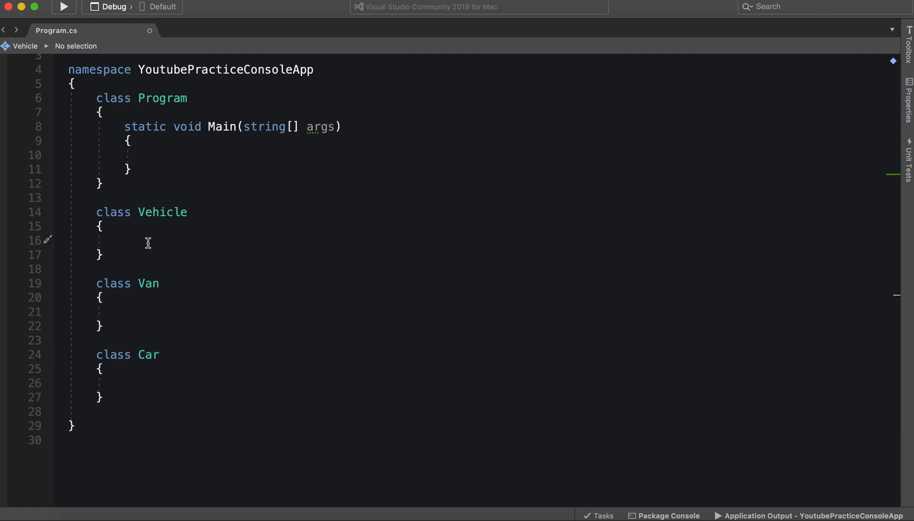
- Add a 'bool hasWheels = true;' field inside the Vehicle class
text(bool)
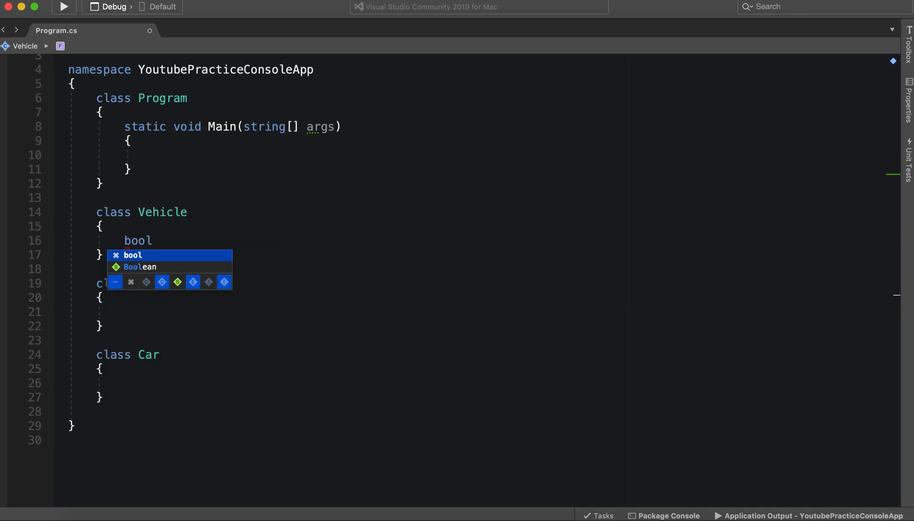
text(has)
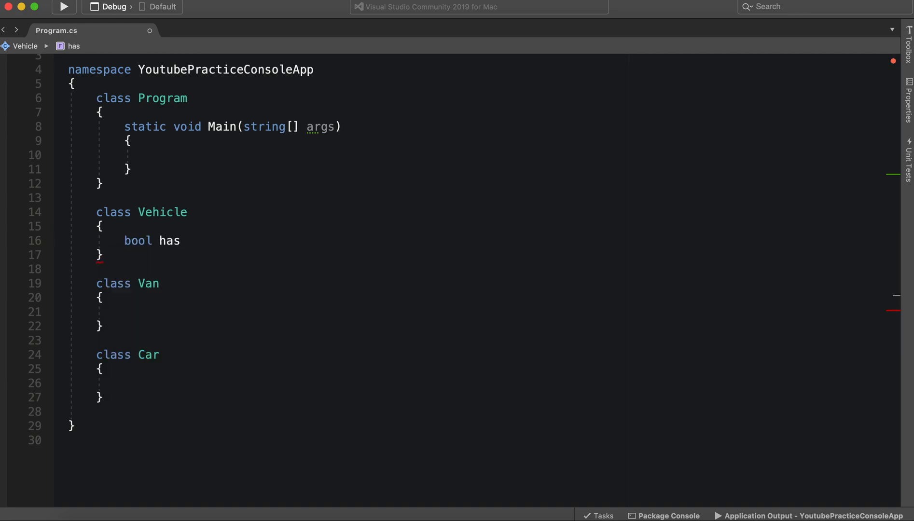
text(Whe)
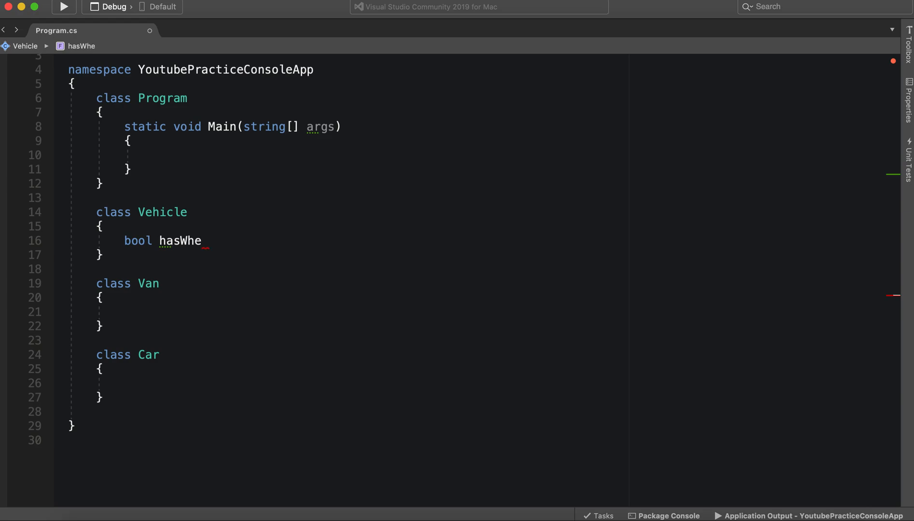
text(els = true;)
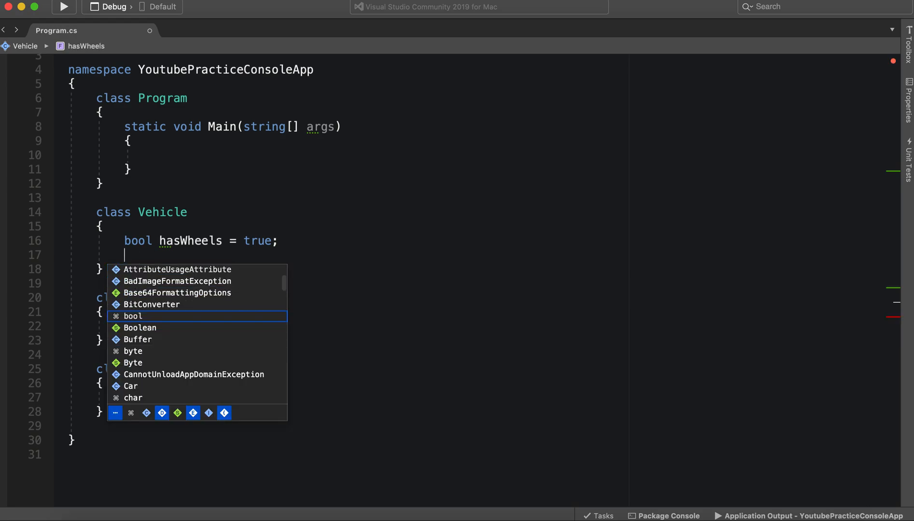
- Add 'string make;' and 'string model;' fields to Vehicle
text(int)
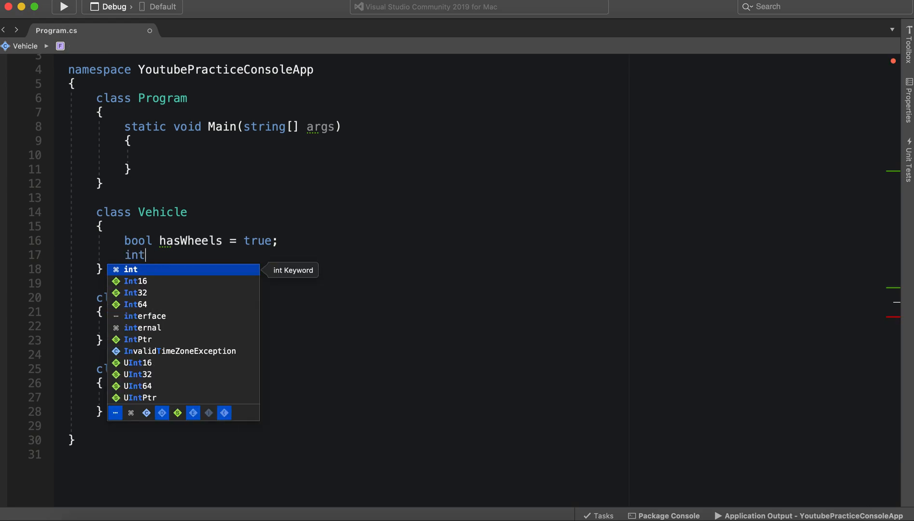
text(string)
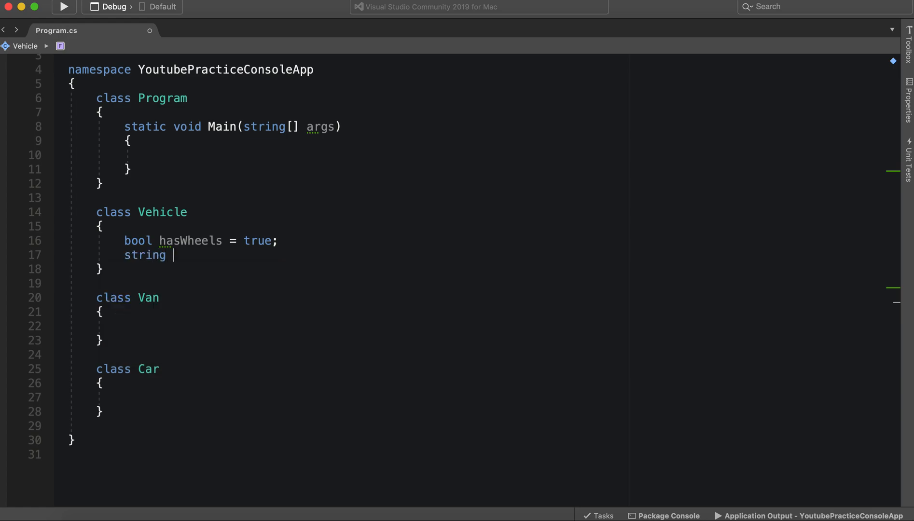
text(Make)
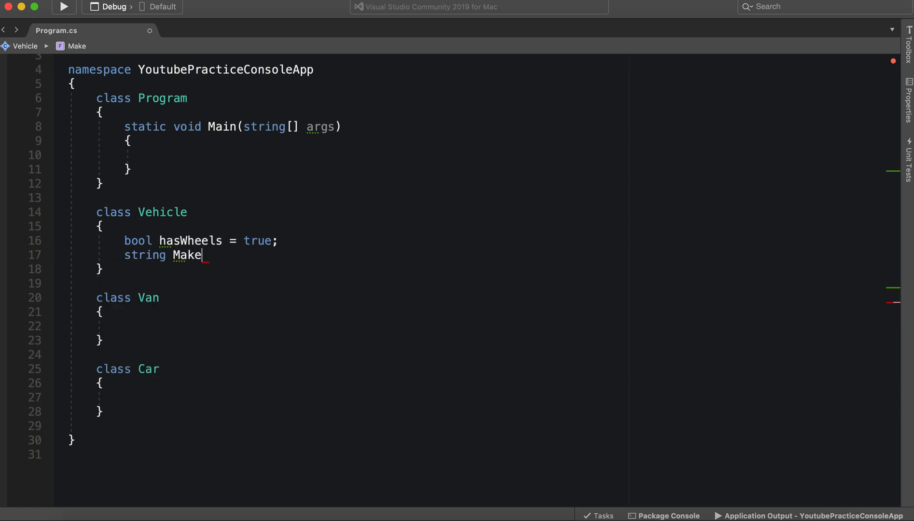
text(;)
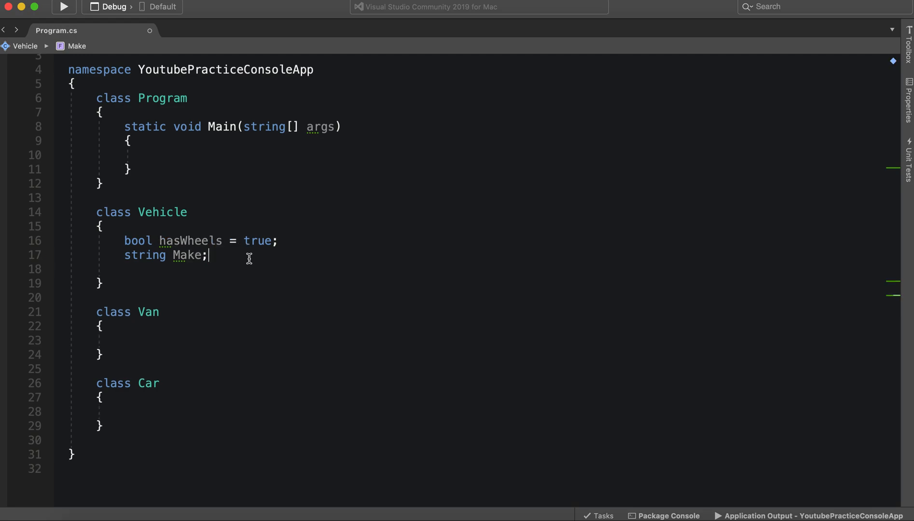
text(string)
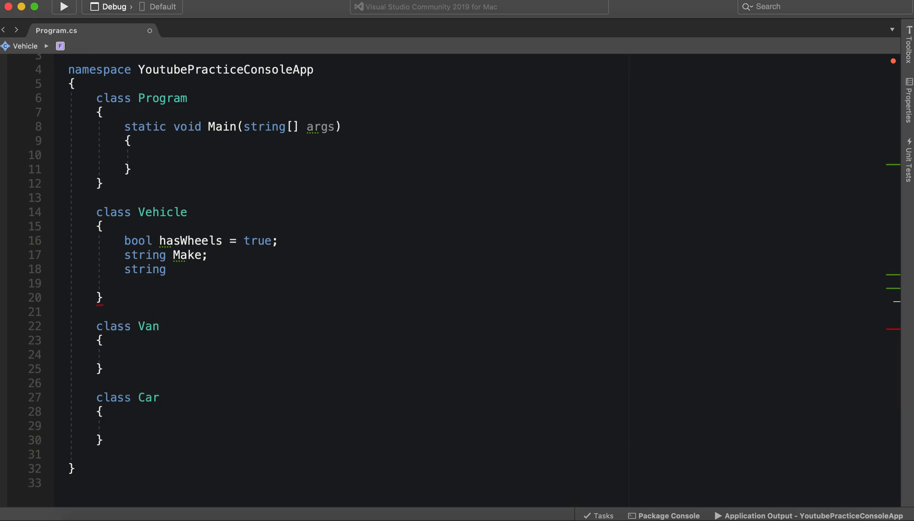
key(Backspace)
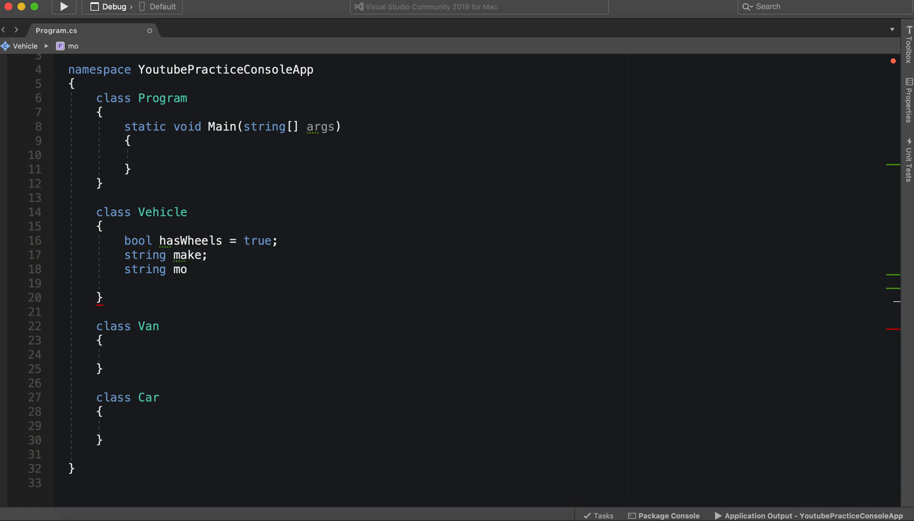
text(del;)
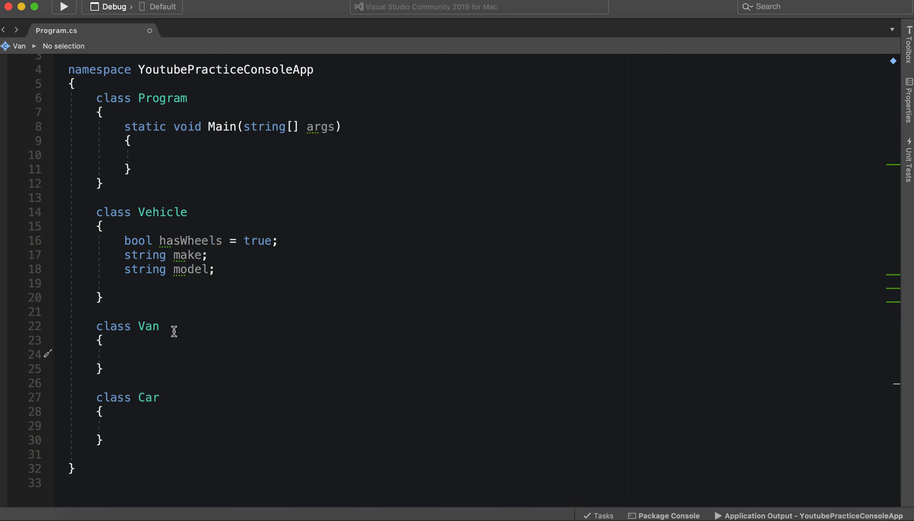
- Declare 'class Van : Vehicle' so Van inherits from Vehicle
text(: V)
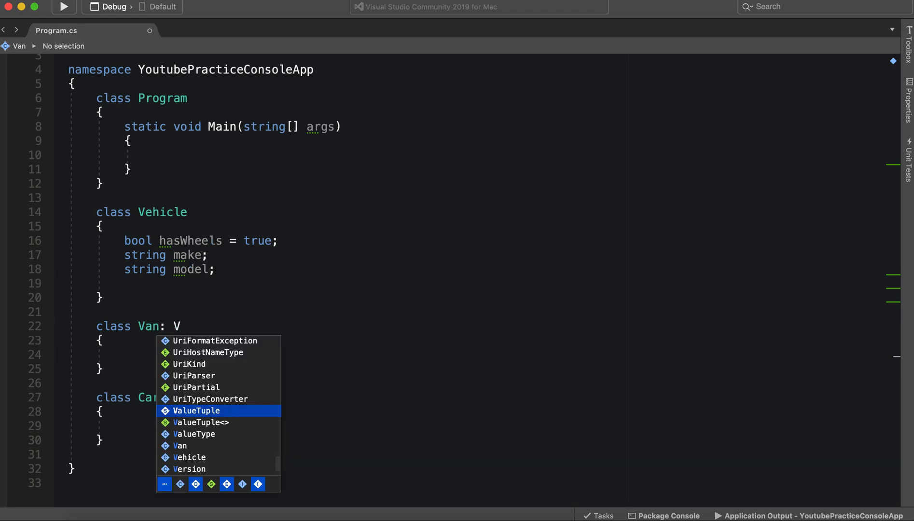
mouse_move(196, 411)
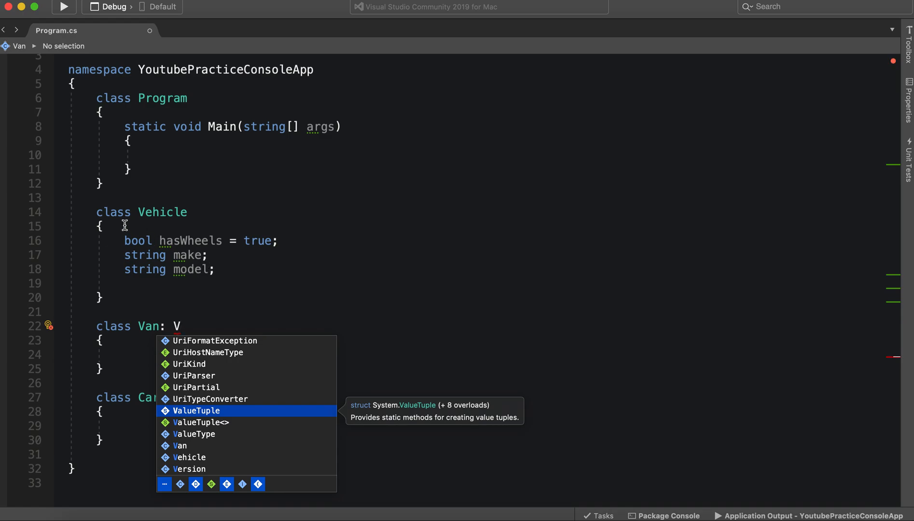
mouse_move(218, 315)
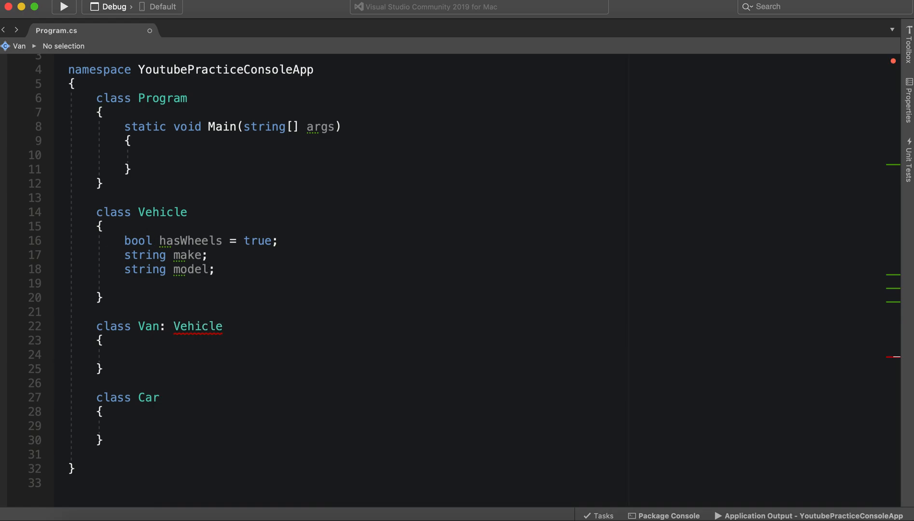
click(124, 354)
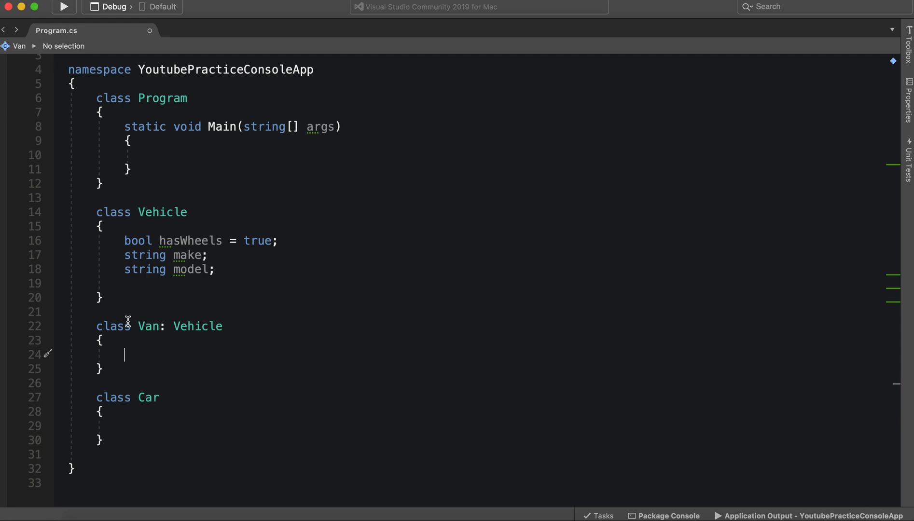
- Add an 'int numberOfRowsForSeats;' field inside the Van class
text(int)
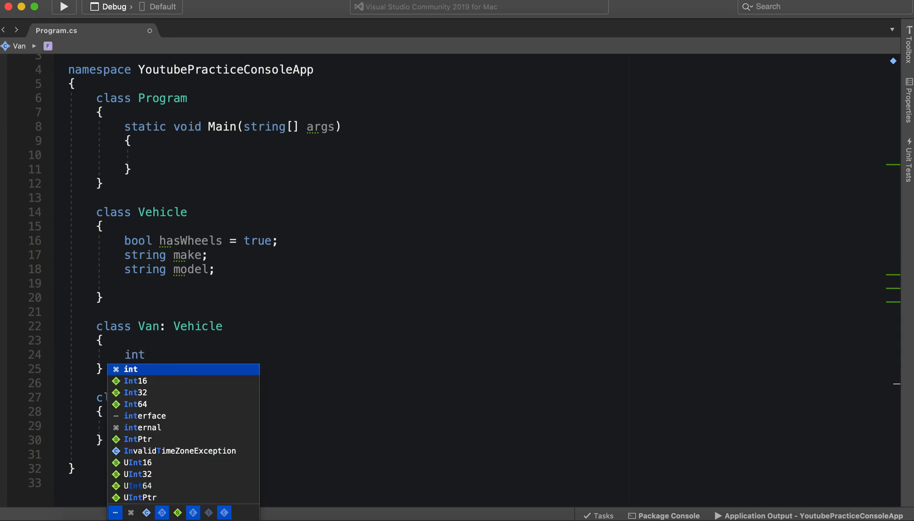
text(numberOfRows)
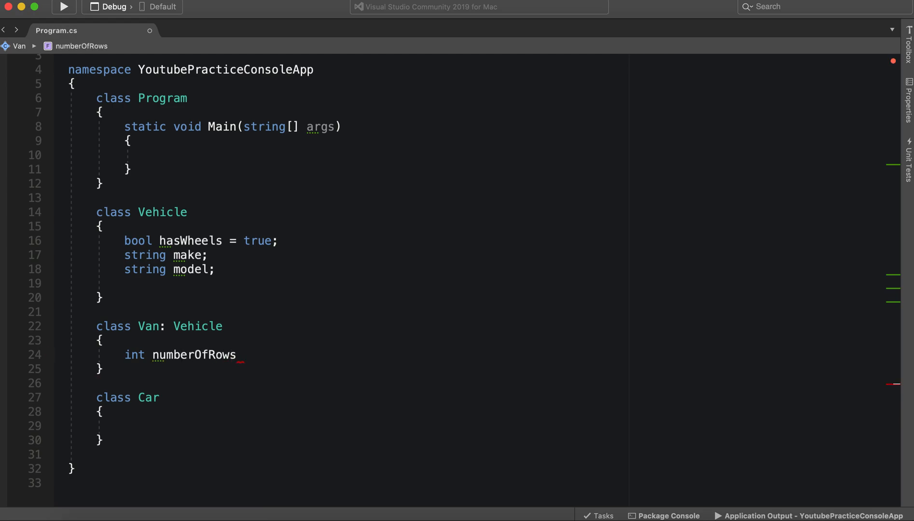
text(I)
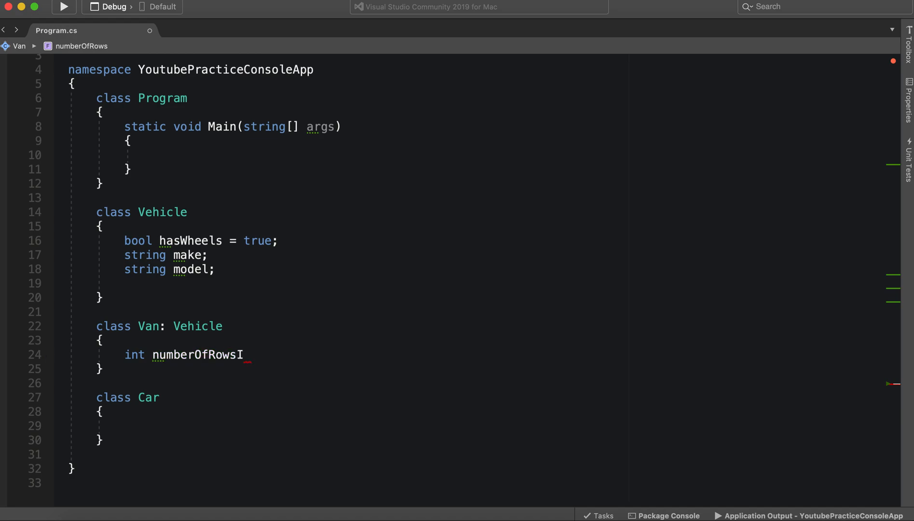
text(n)
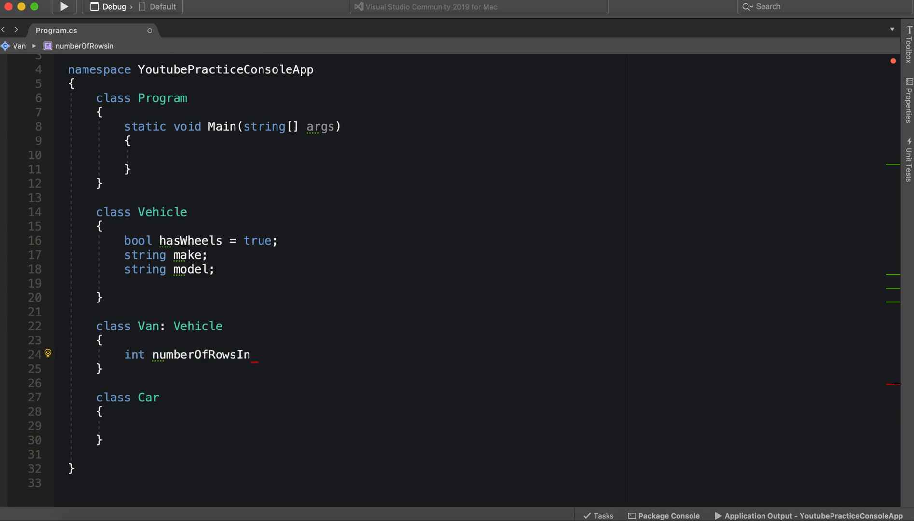
text(Ca)
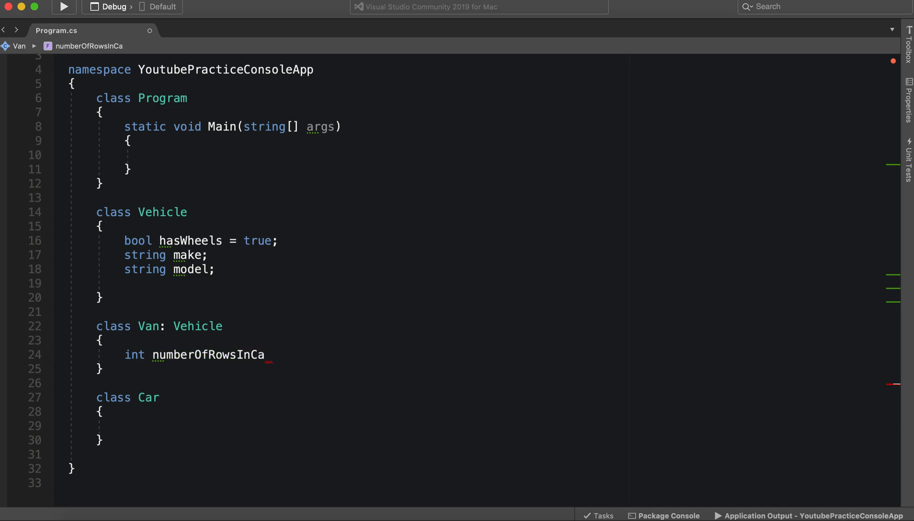
key(Backspace)
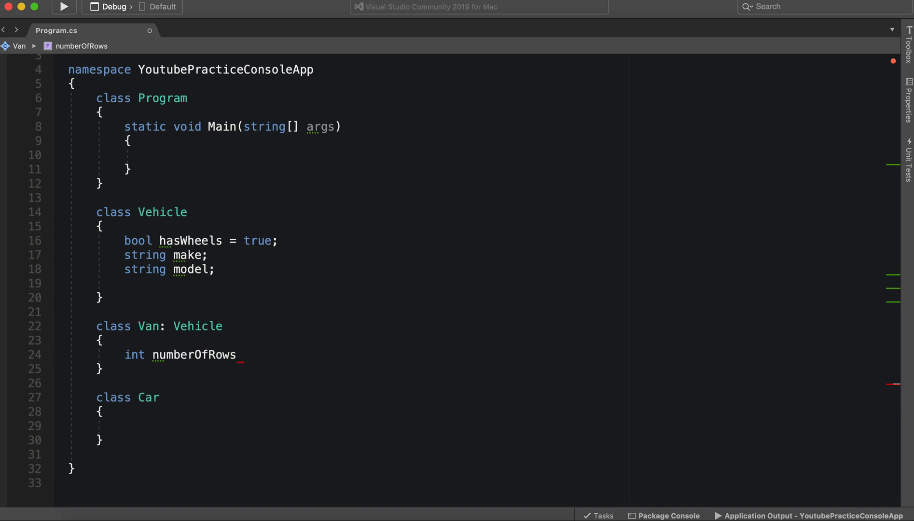
text(ForSea)
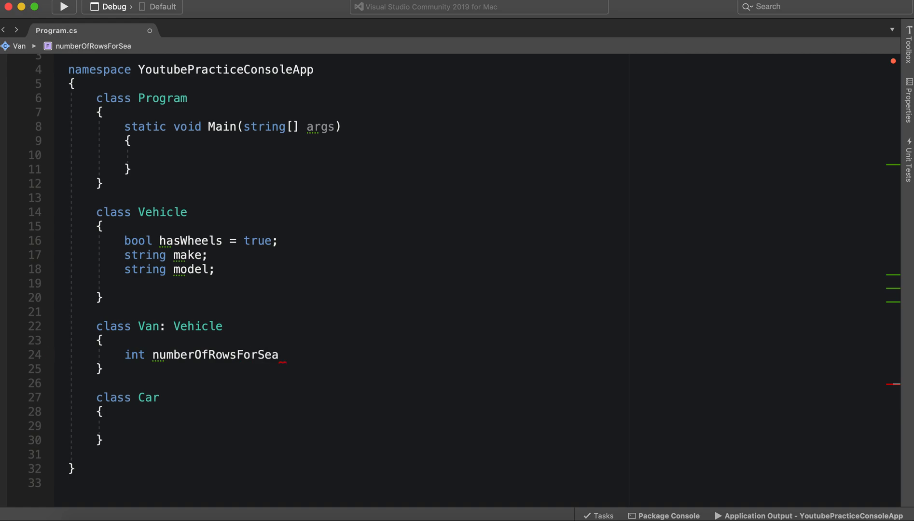
text(ts)
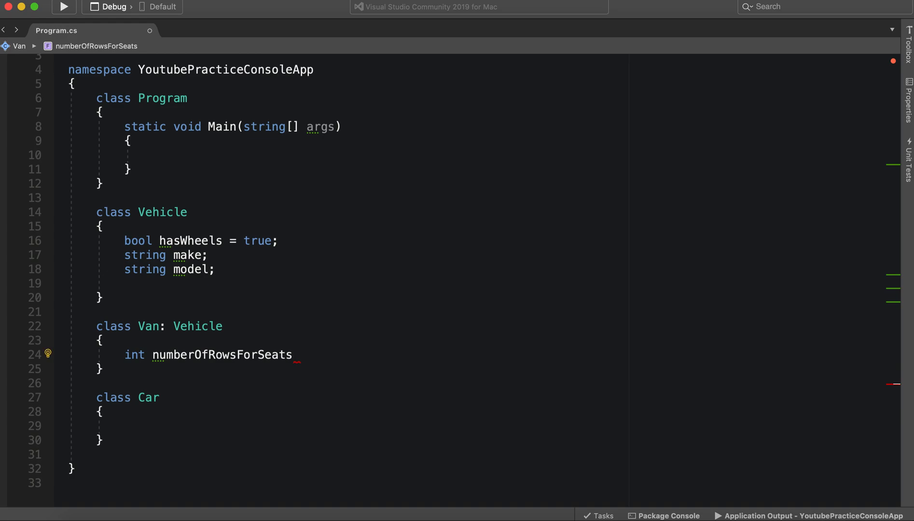
double_click(222, 356)
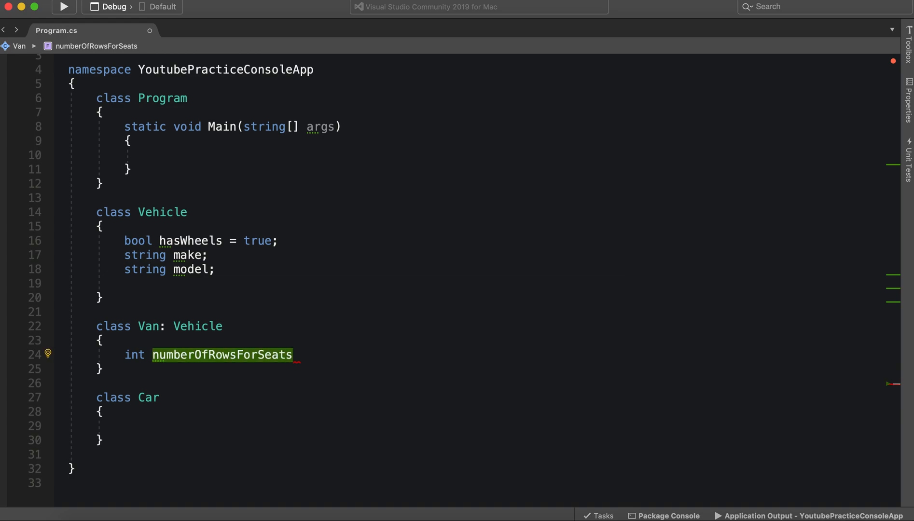
key(Return)
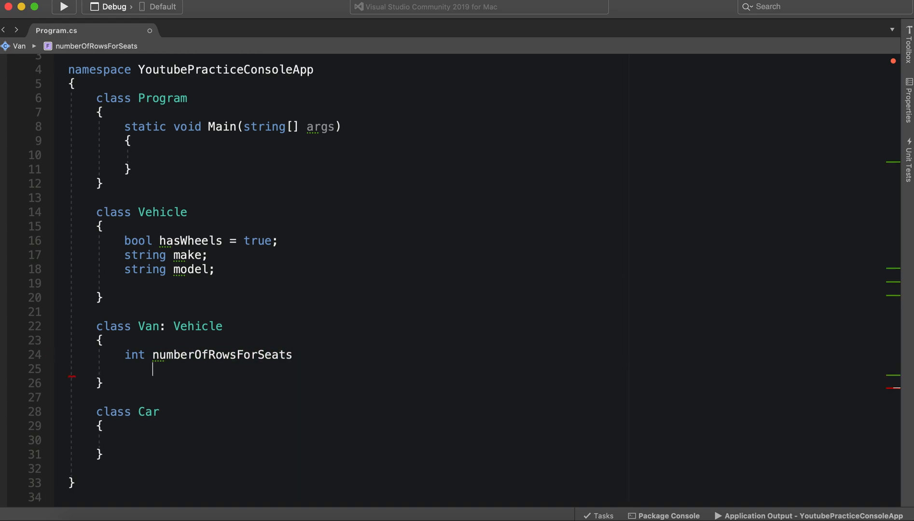
text(;)
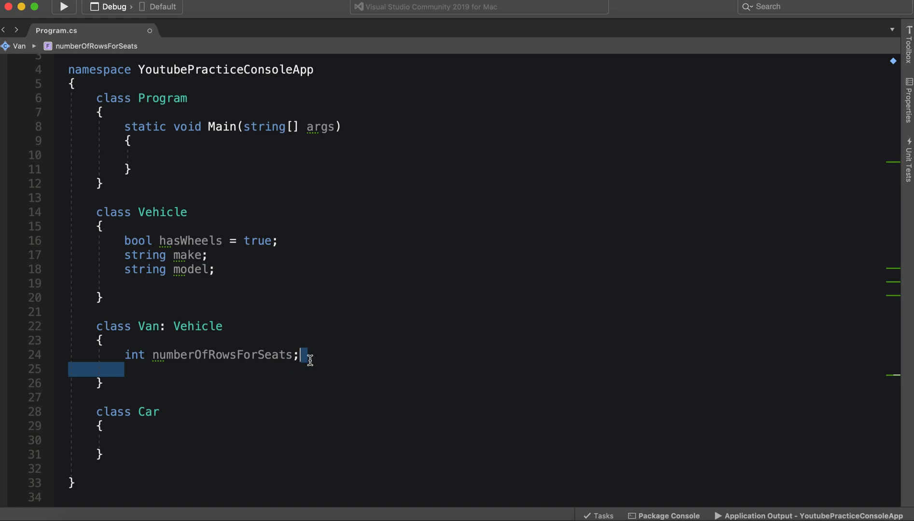
key(Backspace)
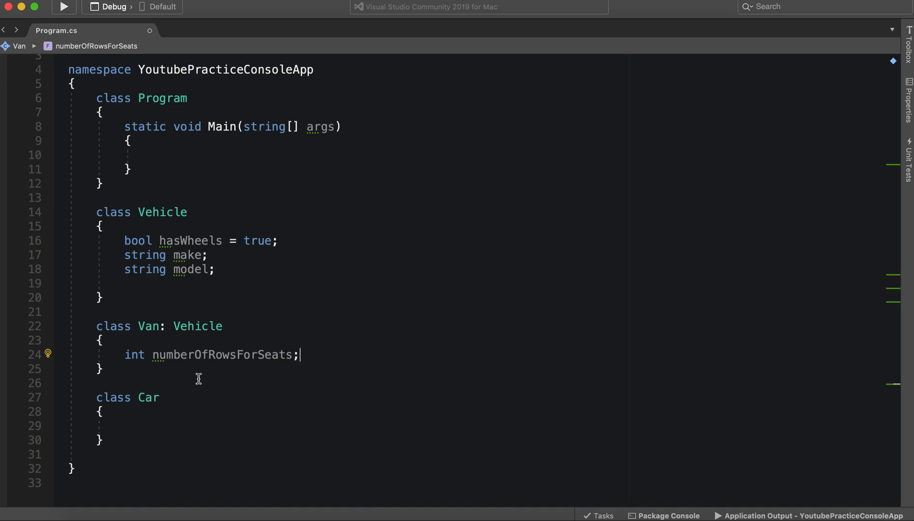
- Add a 'bool canStandUpInside;' field to Van
text(b)
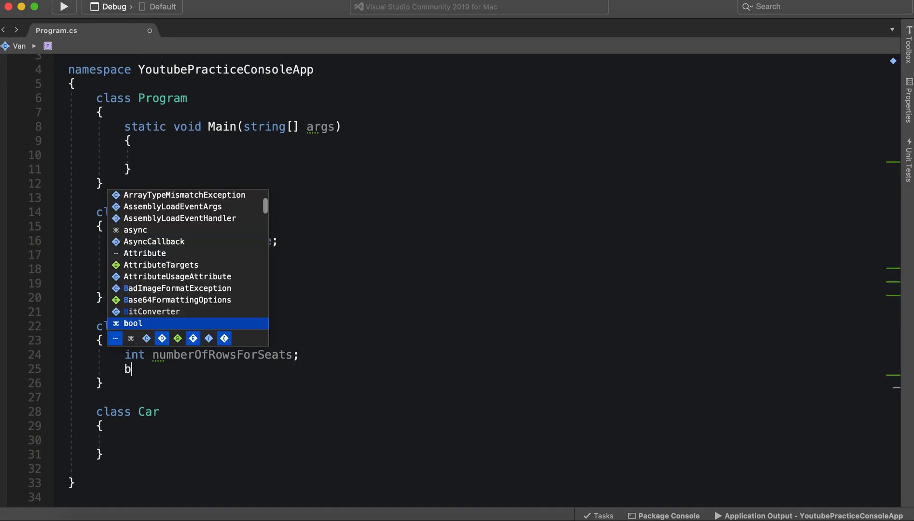
text(ool has)
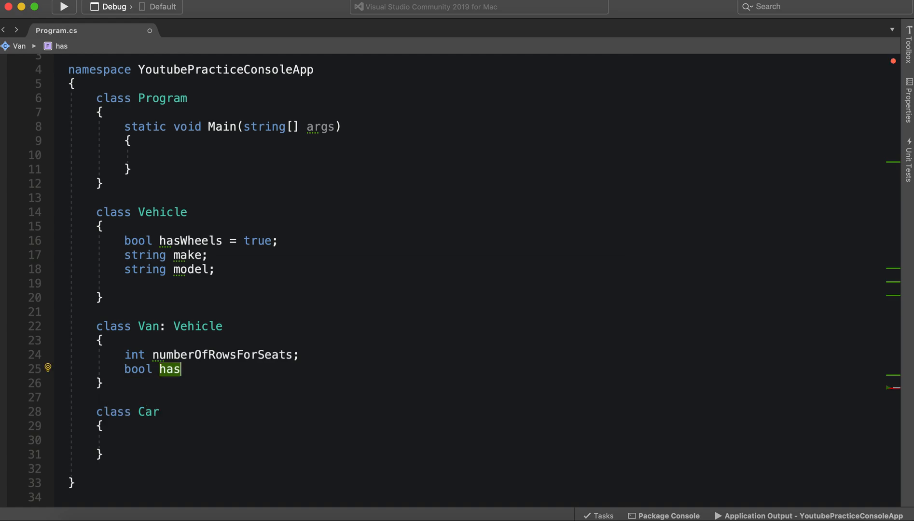
text(can)
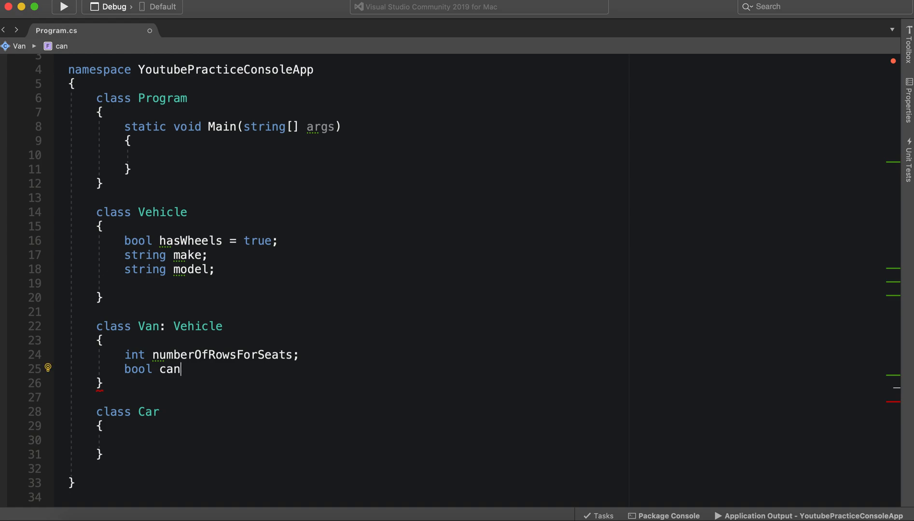
text(StandUp)
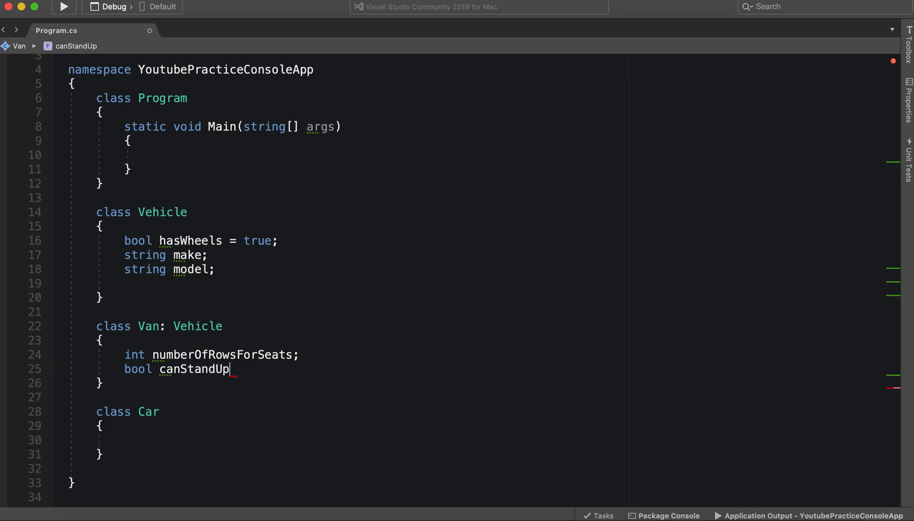
text(I)
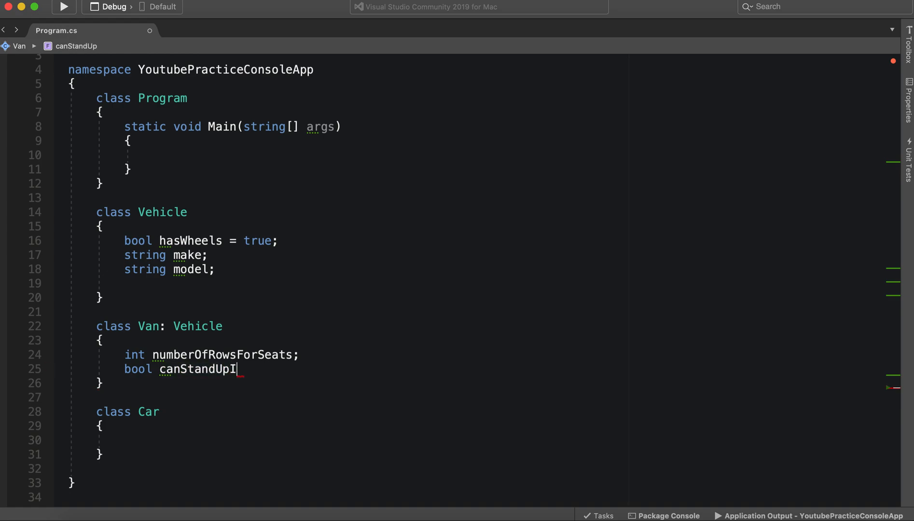
text(nside;)
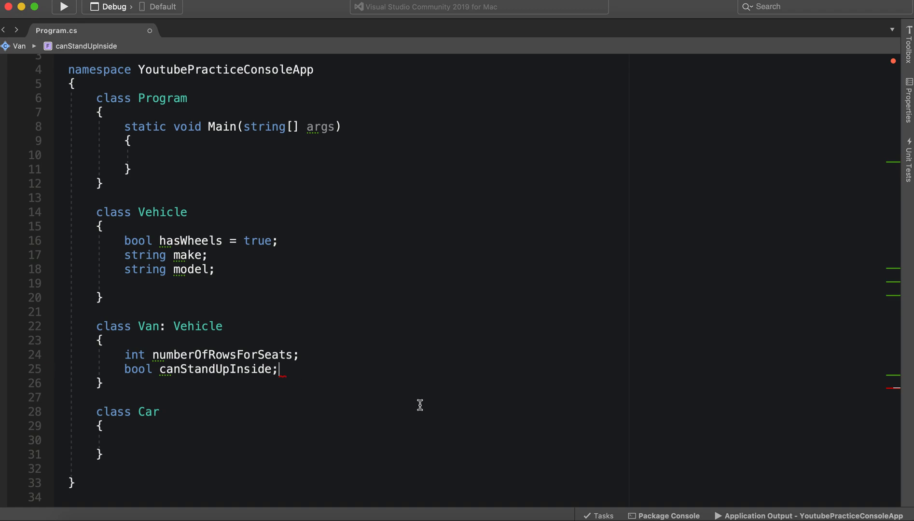
scroll(down, 3)
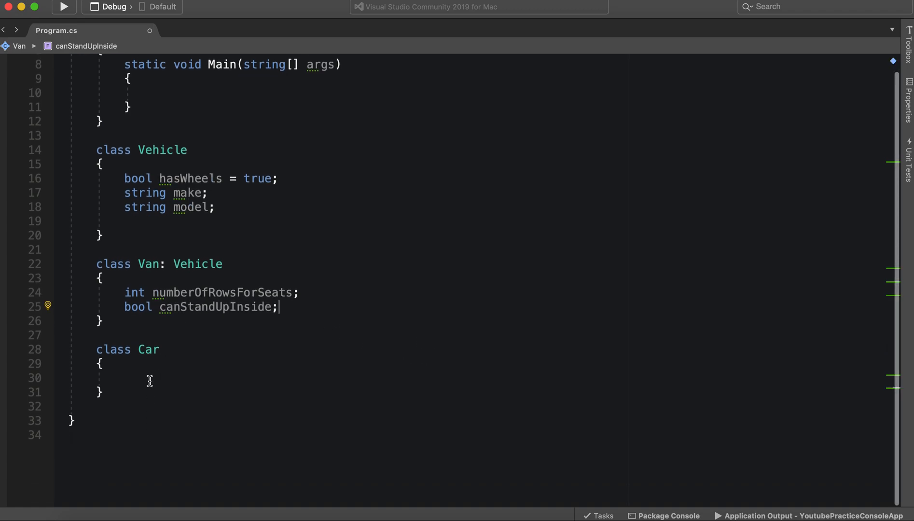
- Add a 'bool hasOnlyFourSeats;' field inside the Car class
click(149, 377)
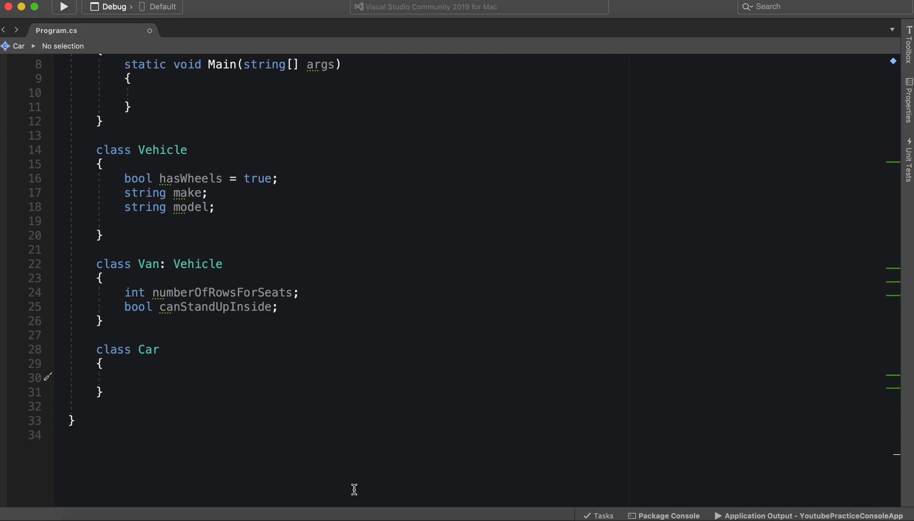
mouse_move(203, 337)
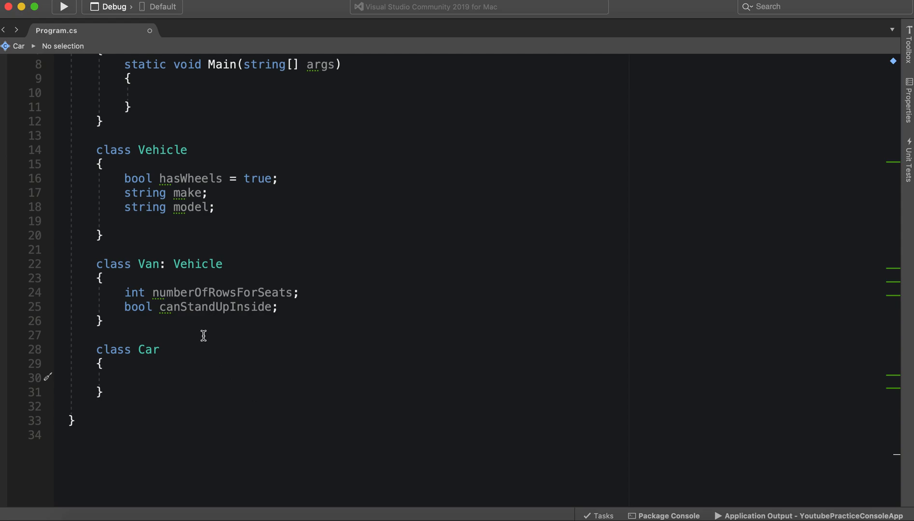
mouse_move(123, 407)
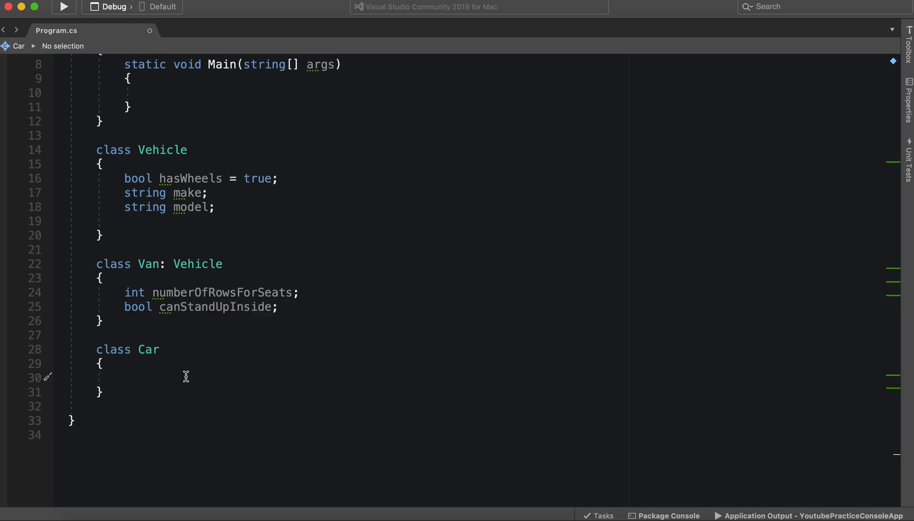
text(in)
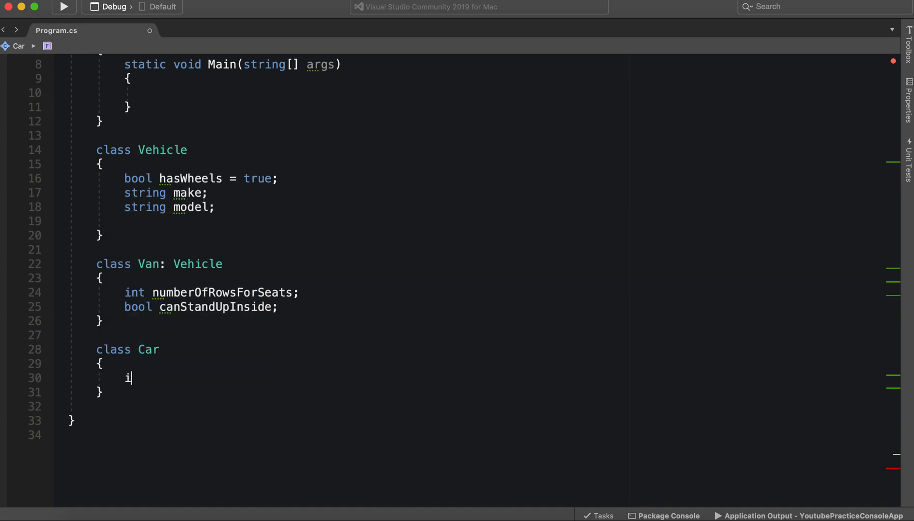
text(ool)
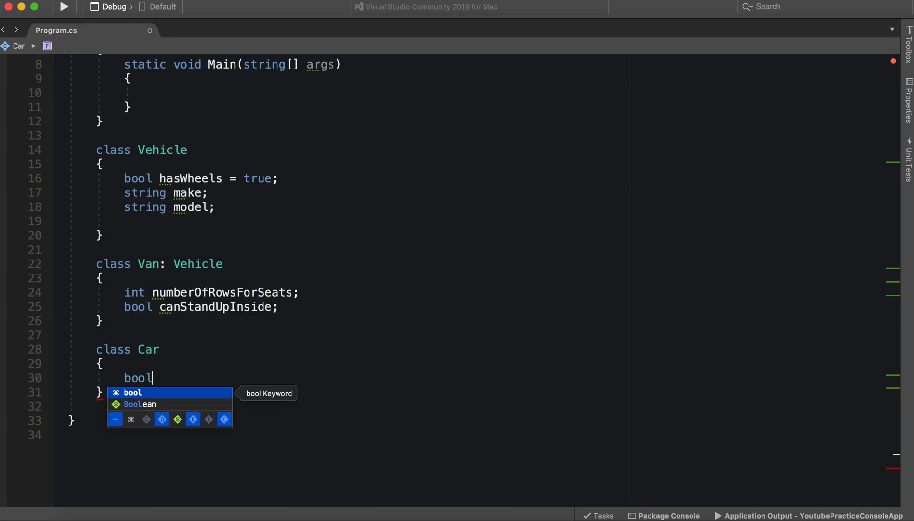
text(s)
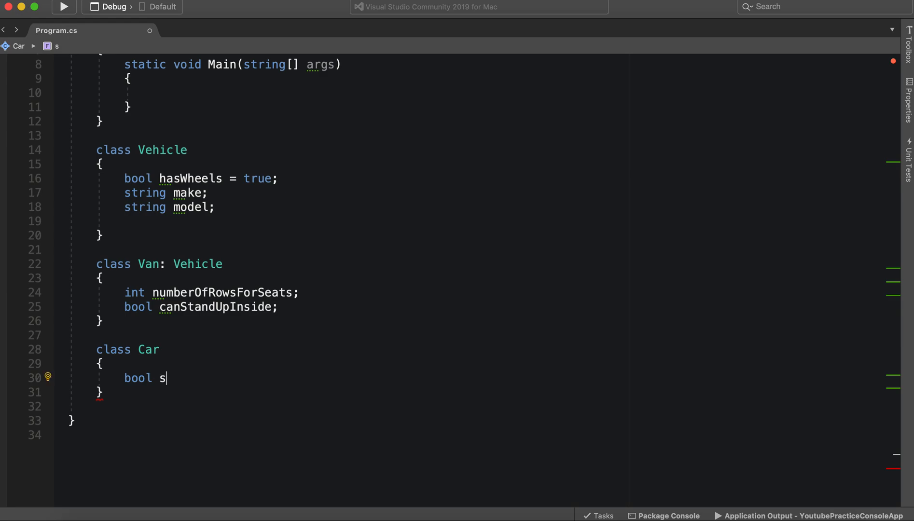
key(Backspace)
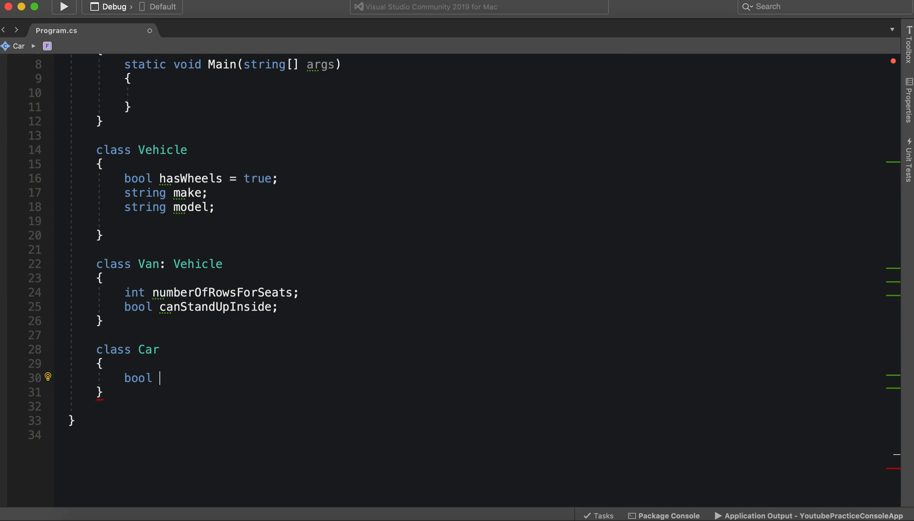
text(h)
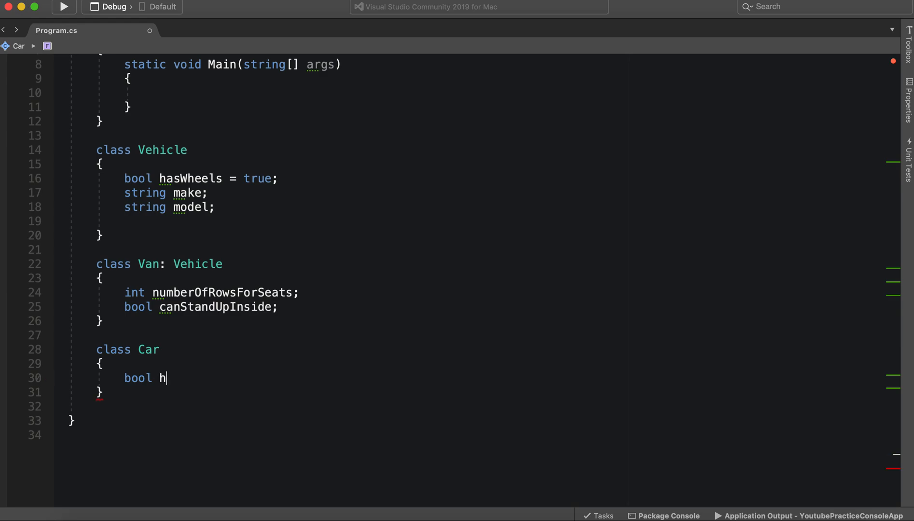
text(as)
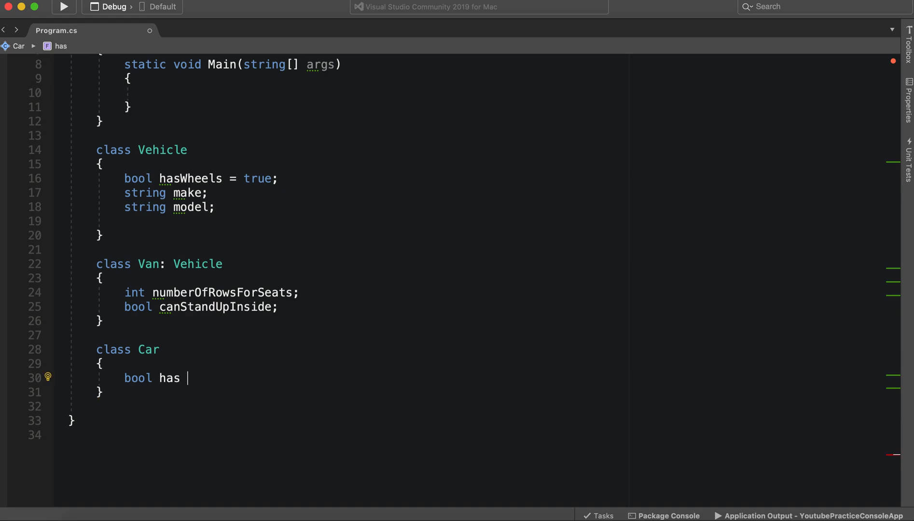
text(onl)
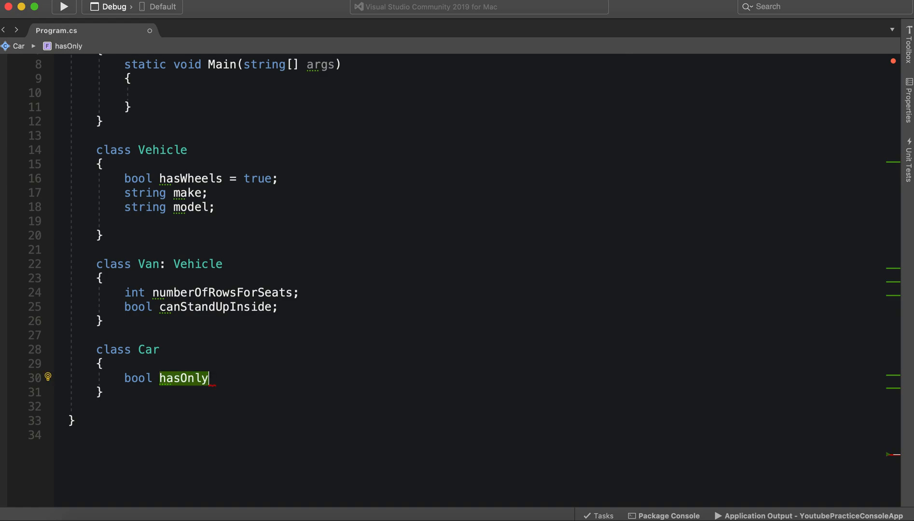
text(Four)
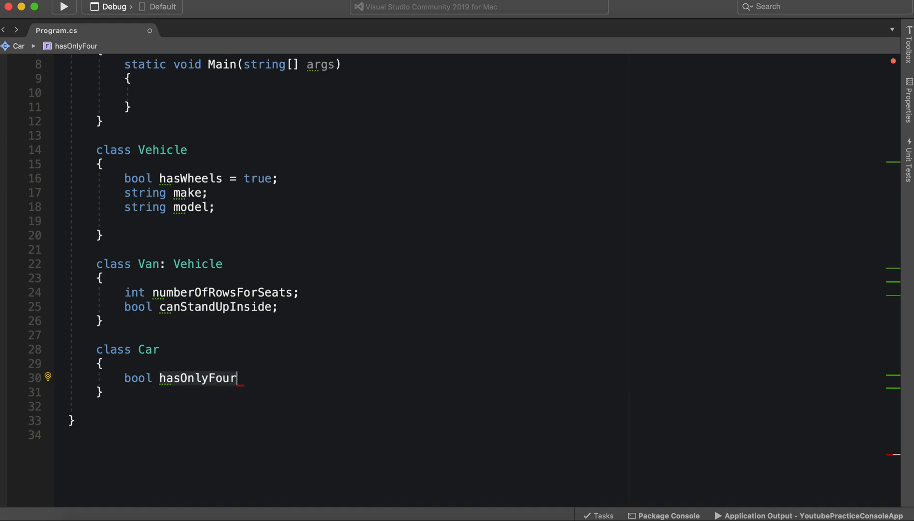
text(seat)
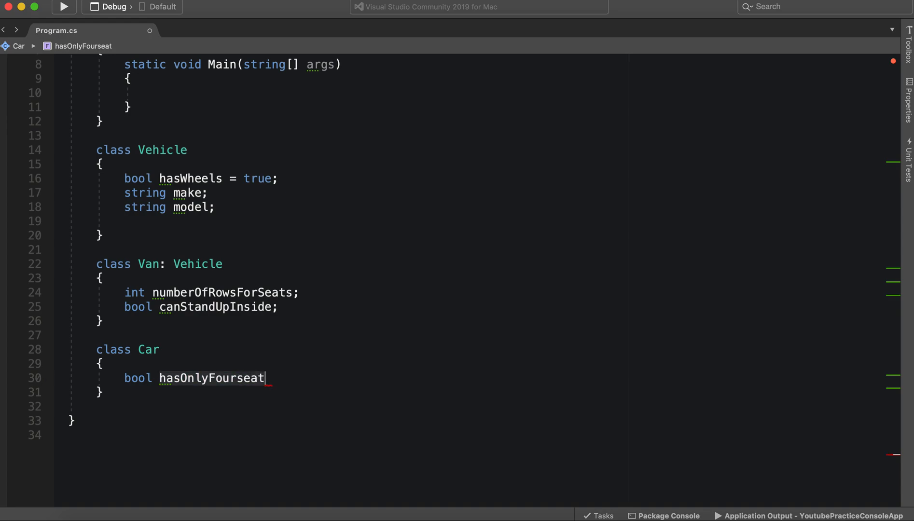
text(S)
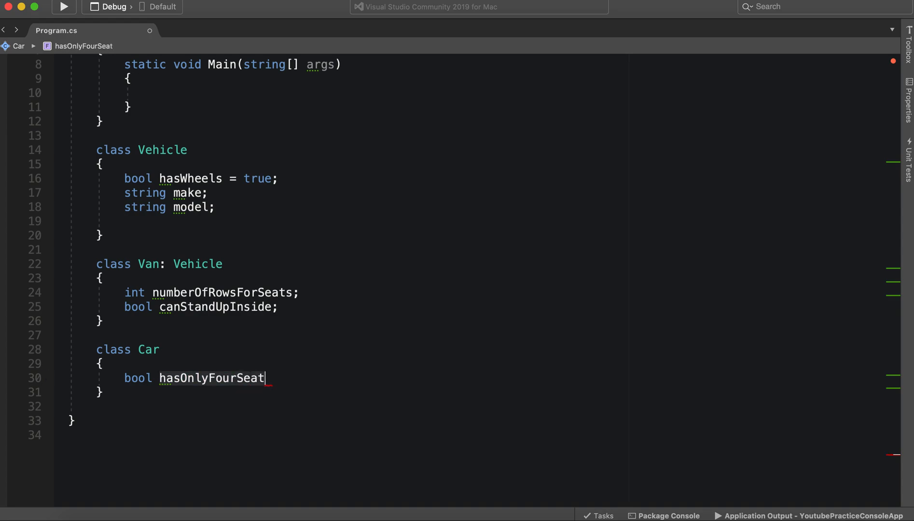
text(s)
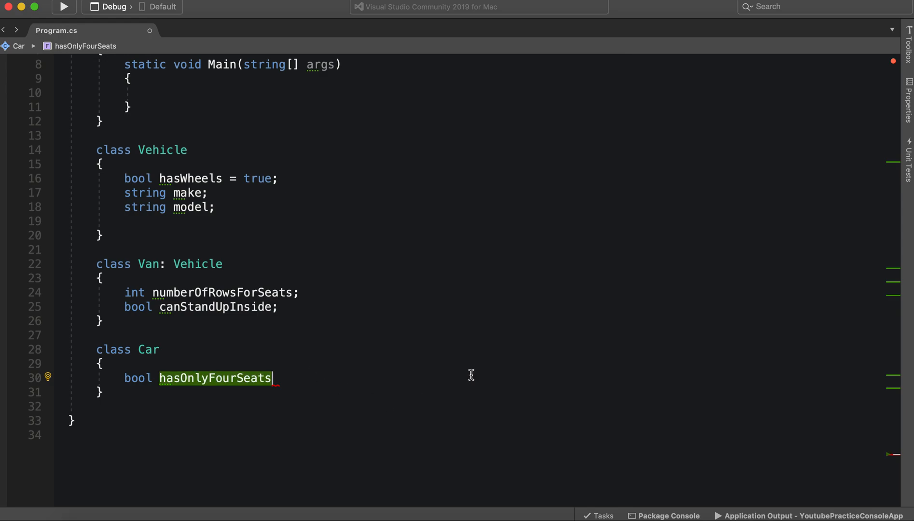
text(;)
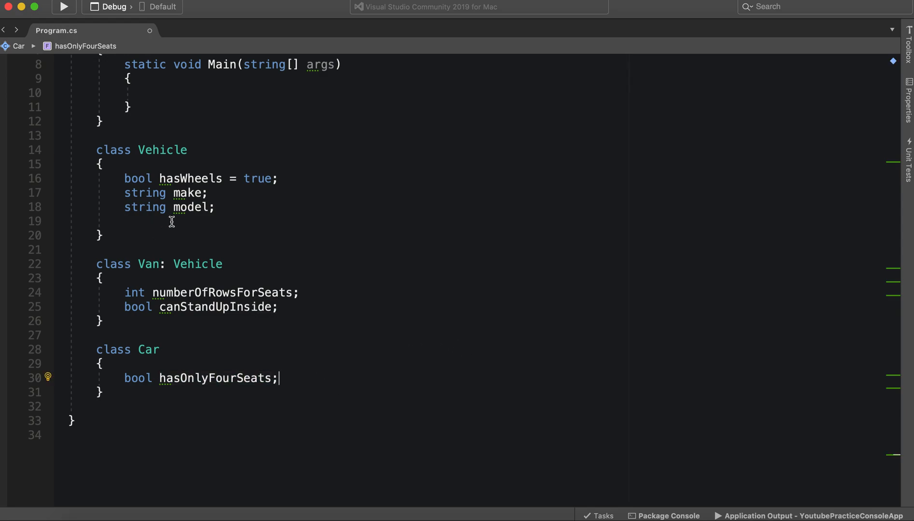
- Remove Vehicle's blank line and declare 'class Car : Vehicle'
click(105, 392)
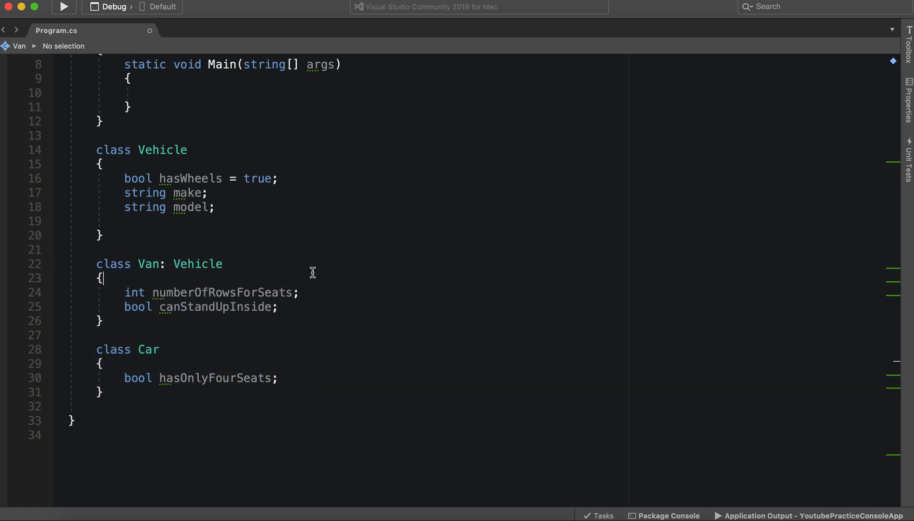
mouse_move(132, 260)
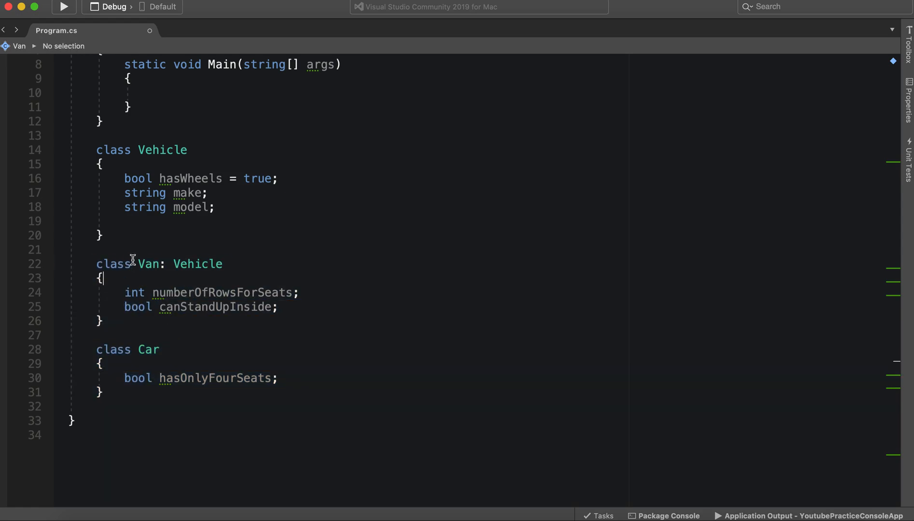
mouse_move(248, 276)
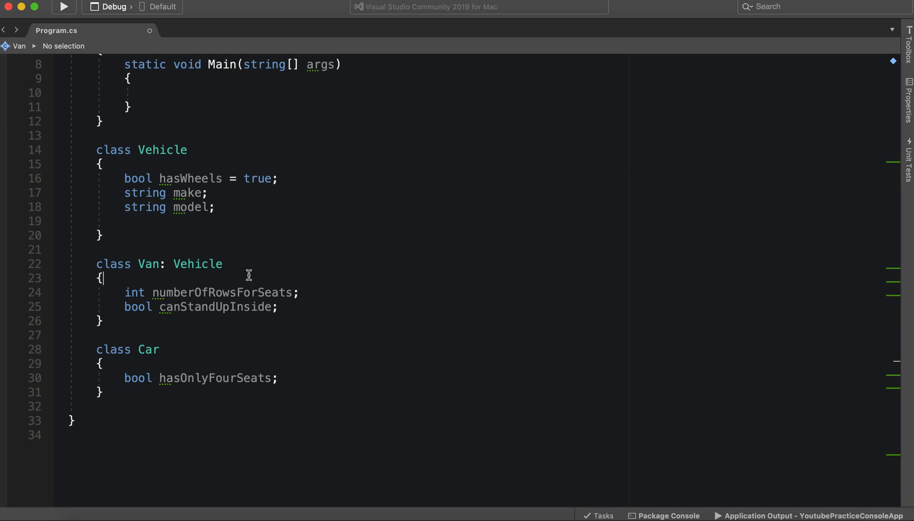
scroll(up, 3)
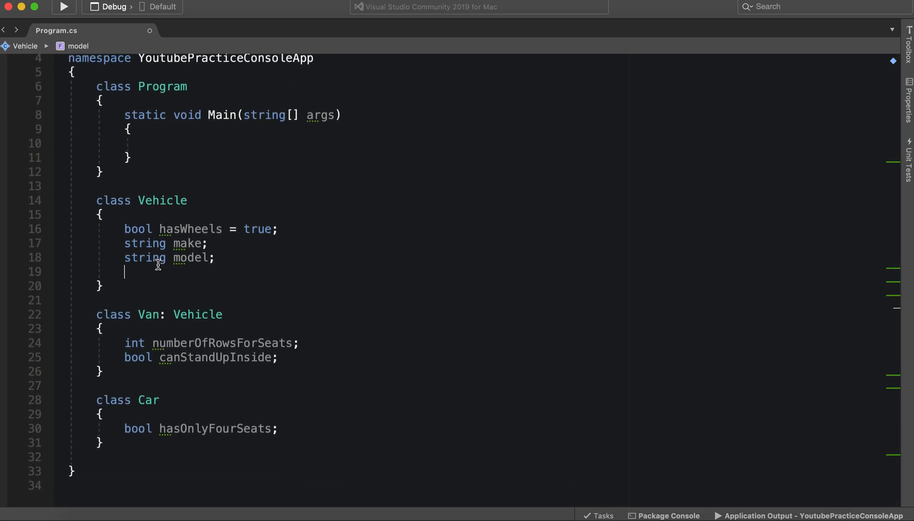
key(Backspace)
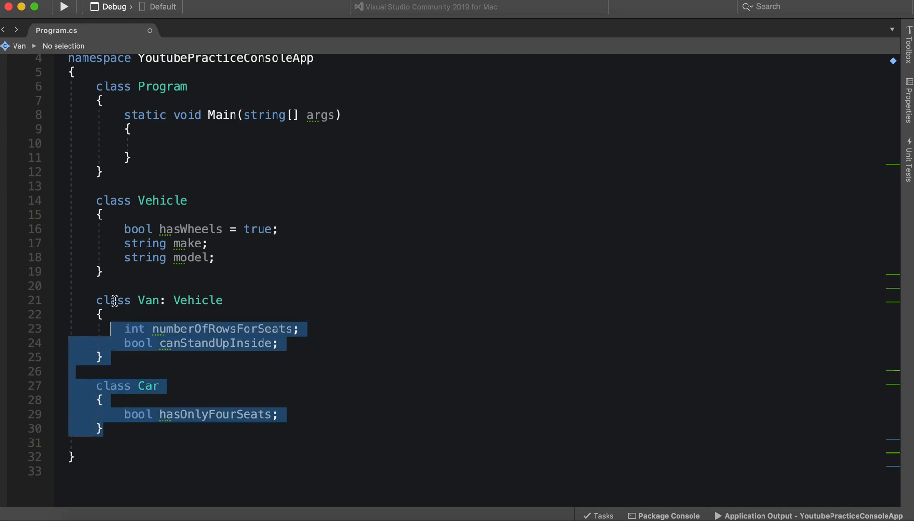
click(152, 300)
text(:)
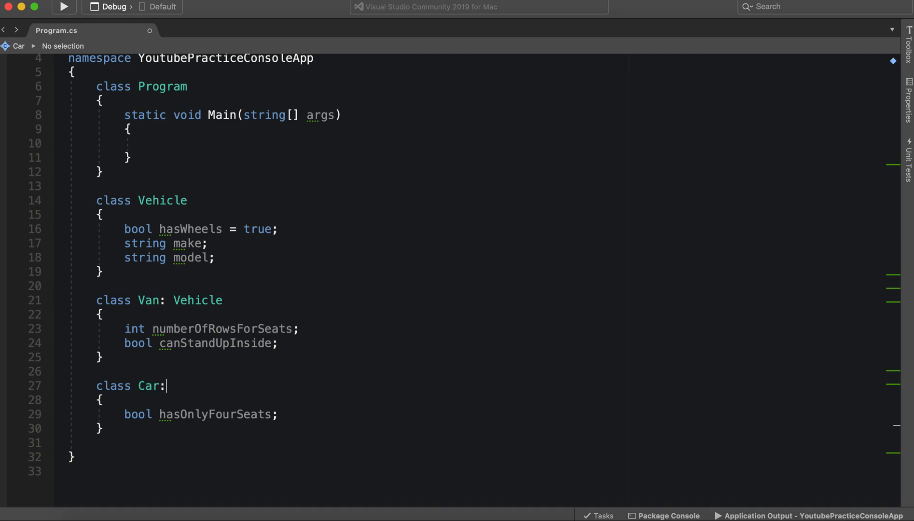
text(Vehicle)
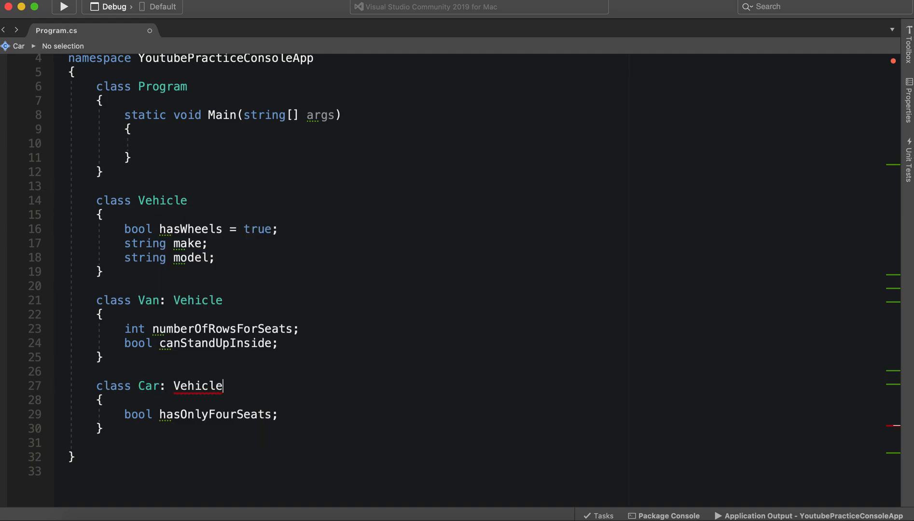
click(152, 144)
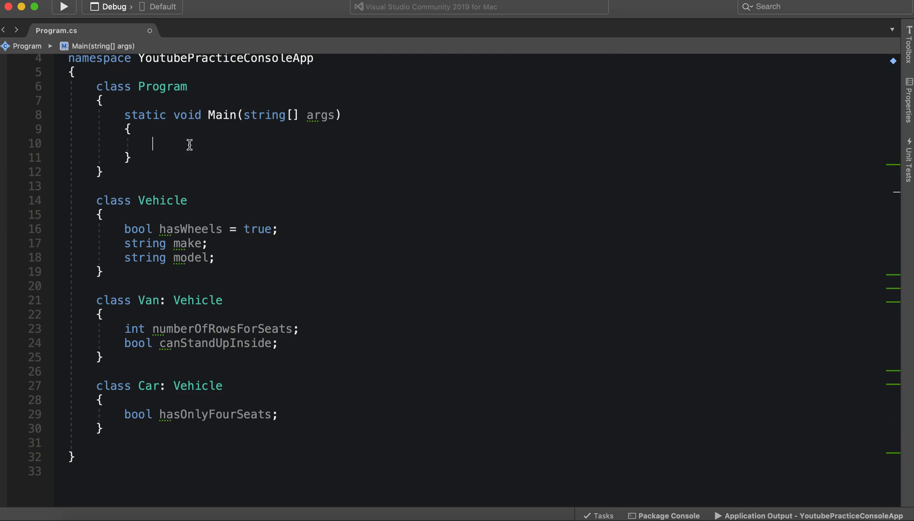
mouse_move(219, 158)
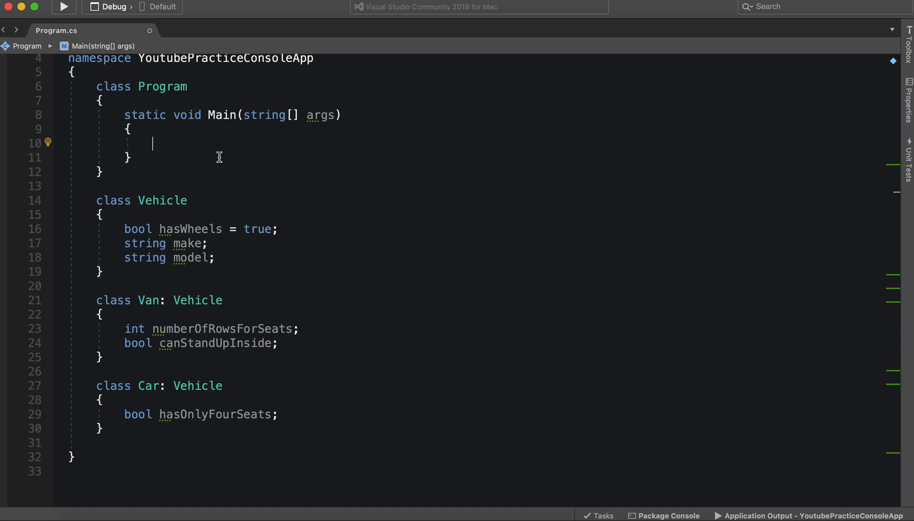
- In Main instantiate 'Vehicle vehicle = new Vehicle();', 'Van van = new Van();' and 'Car car = new Car();'
text(Vehicle vehicle = new)
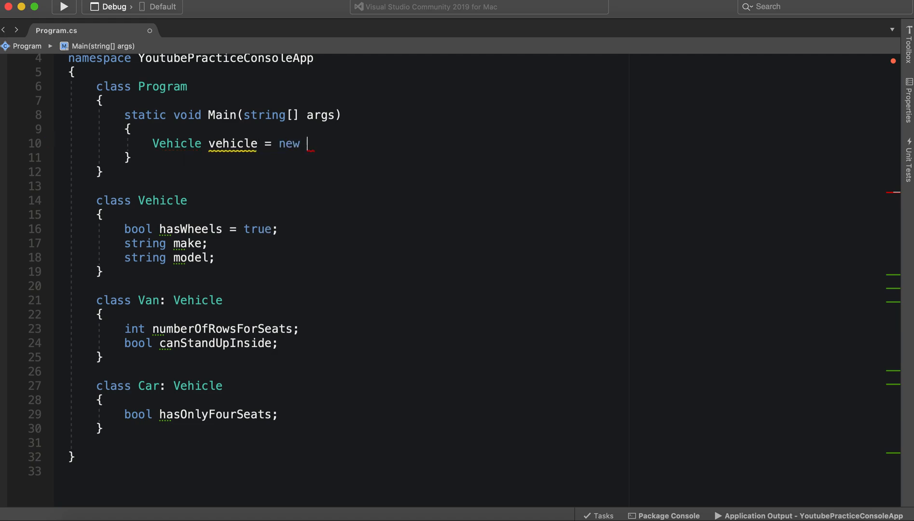
text(Vehicle();)
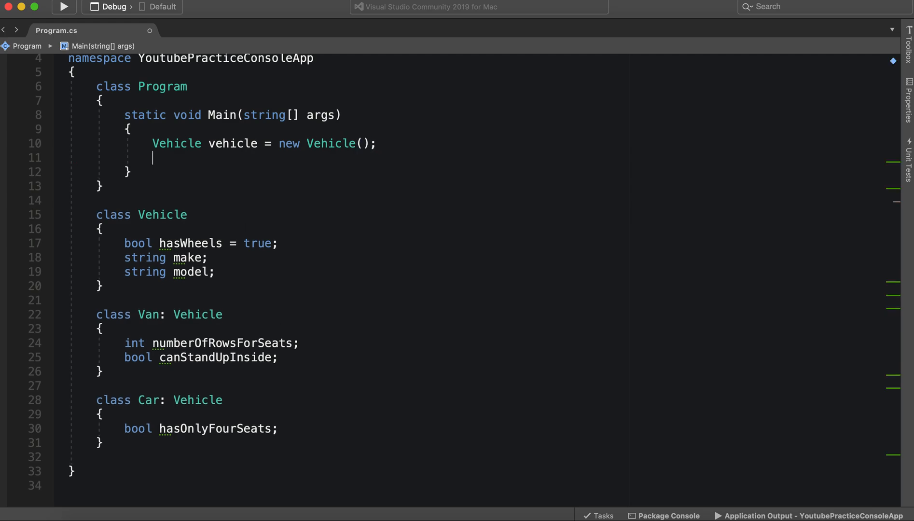
text(Van van)
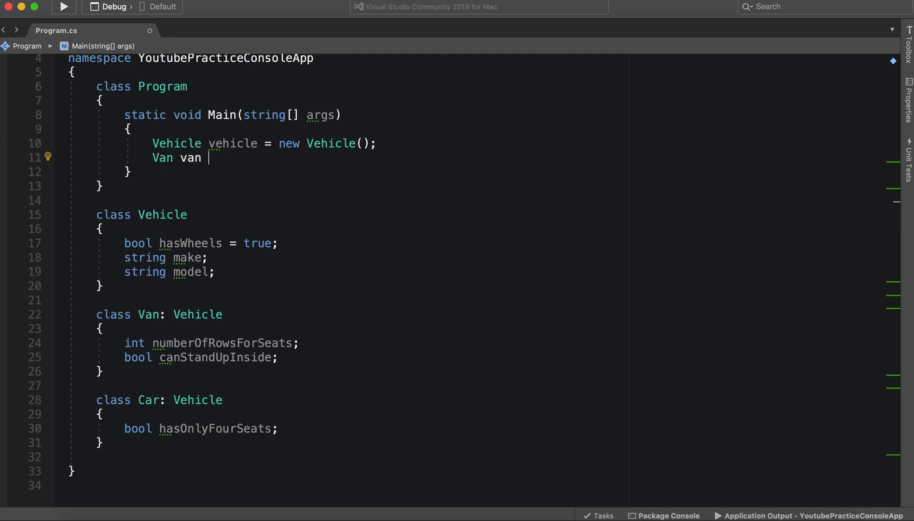
text(= new Van()
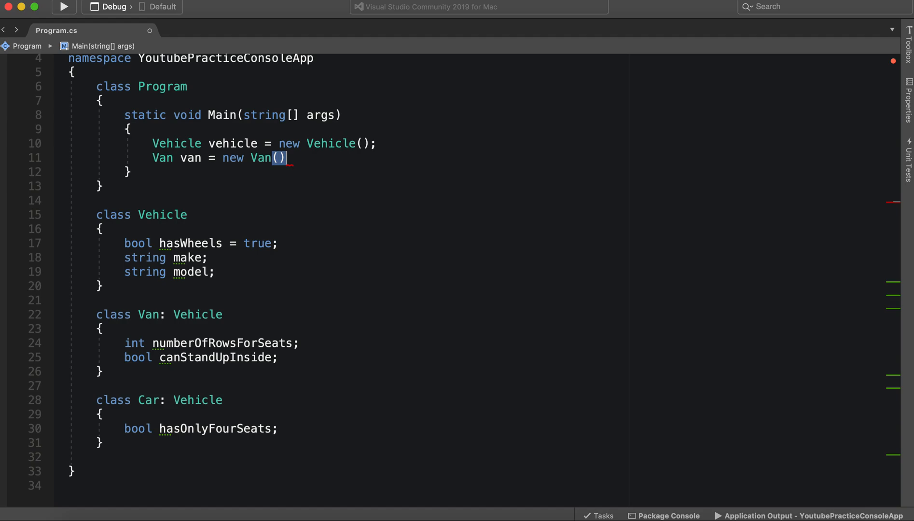
key(Return)
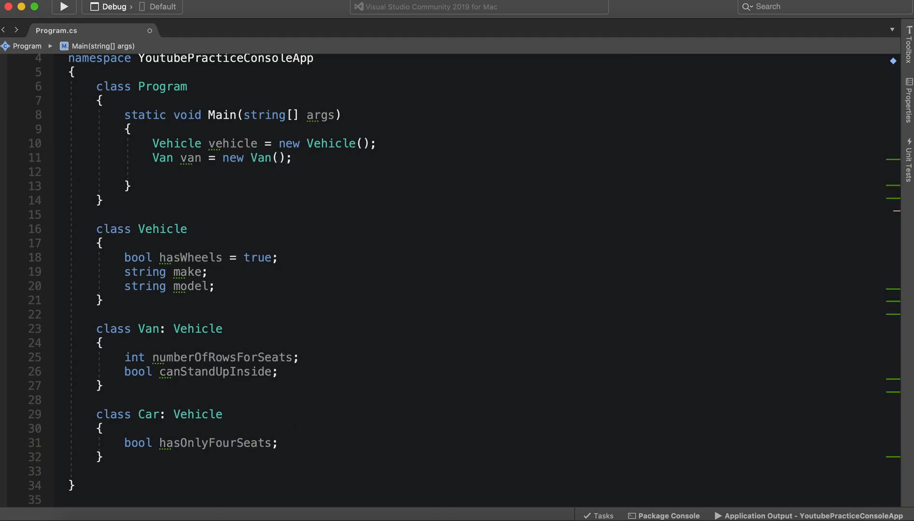
text(Car car =)
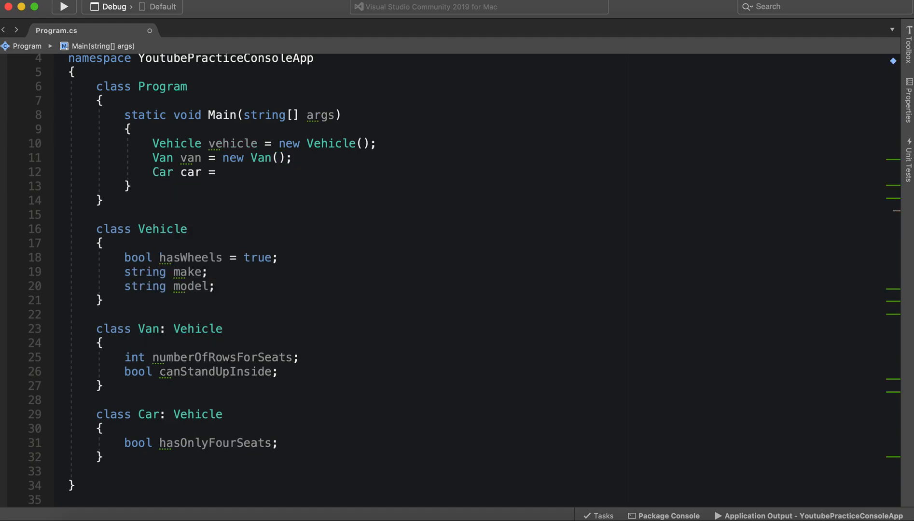
text(new Car();)
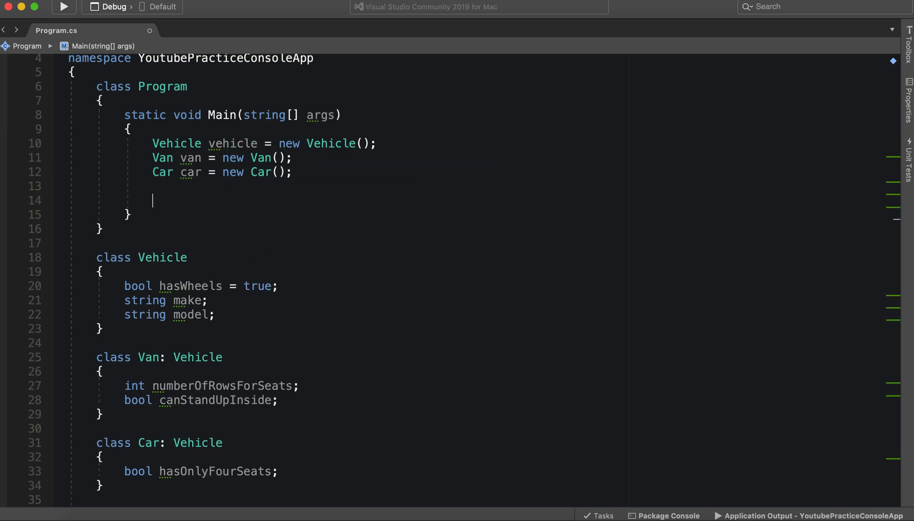
mouse_move(318, 193)
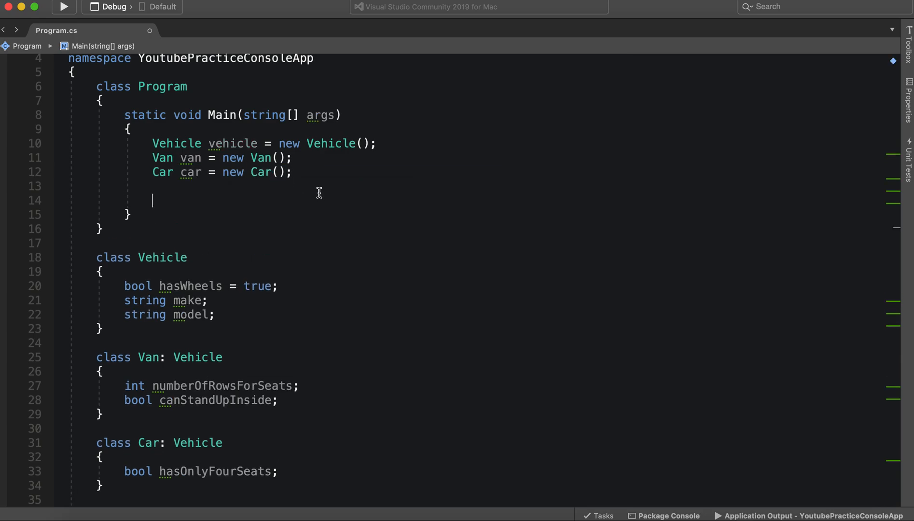
- Type 'vehicle.' in Main and mark the Vehicle, Van and Car fields public
text(vehicle)
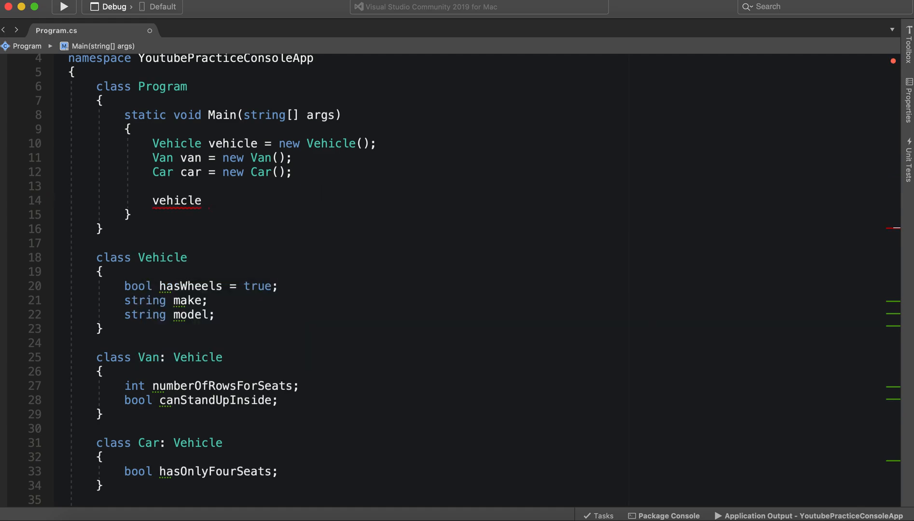
text(.)
click(200, 286)
text(public )
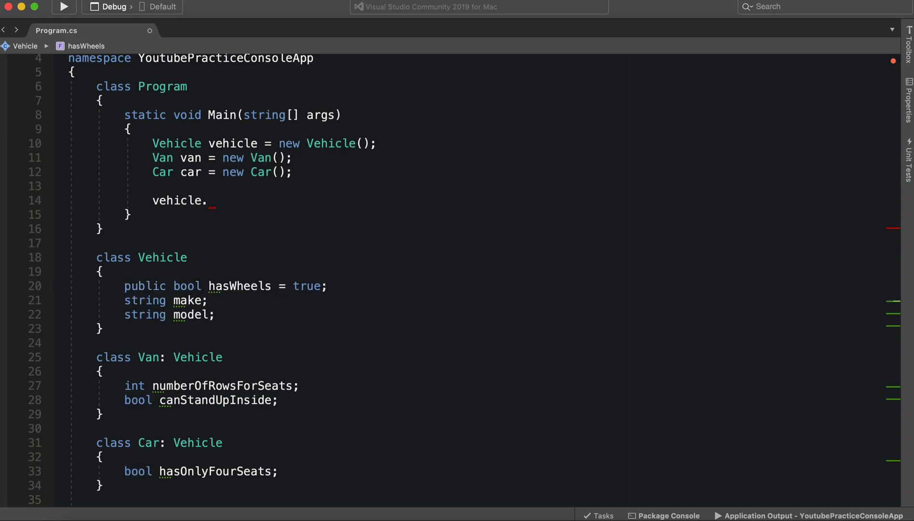
click(124, 300)
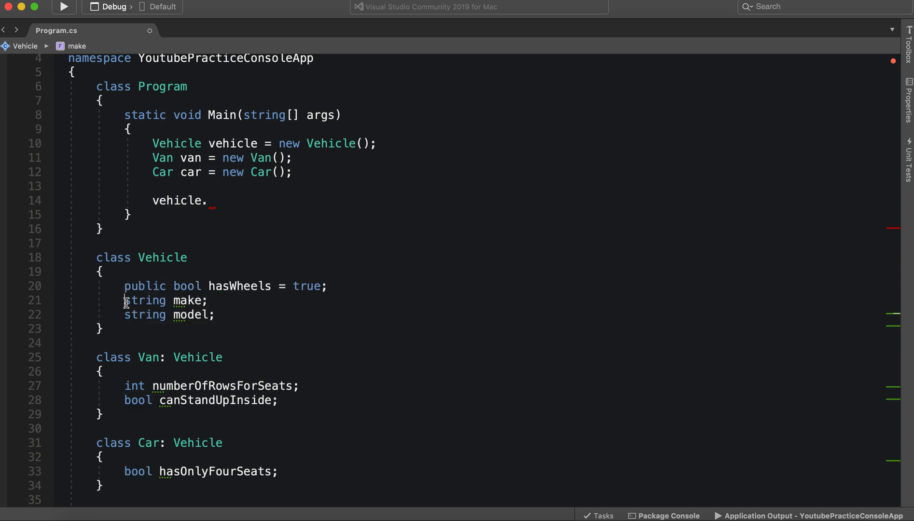
text(public)
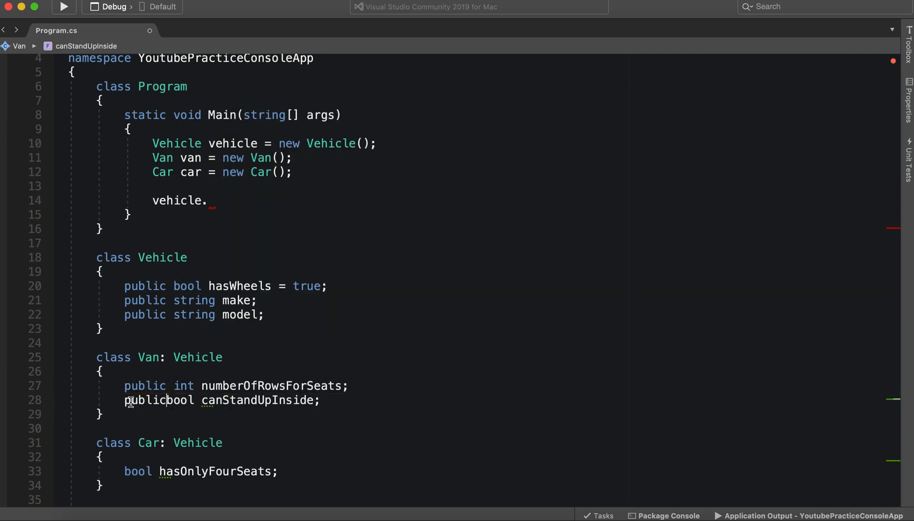
double_click(137, 471)
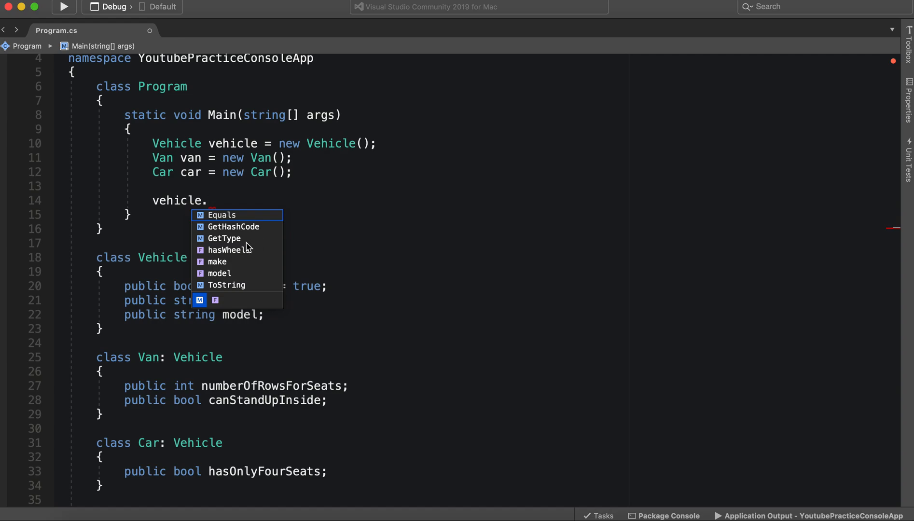
mouse_move(227, 265)
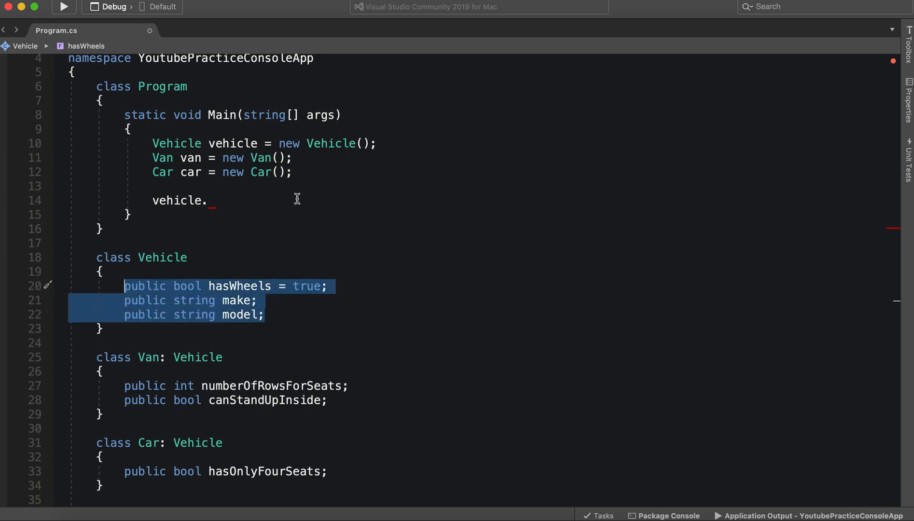
- Replace the test line with 'van.' then 'car.' to check inherited members appear
click(155, 201)
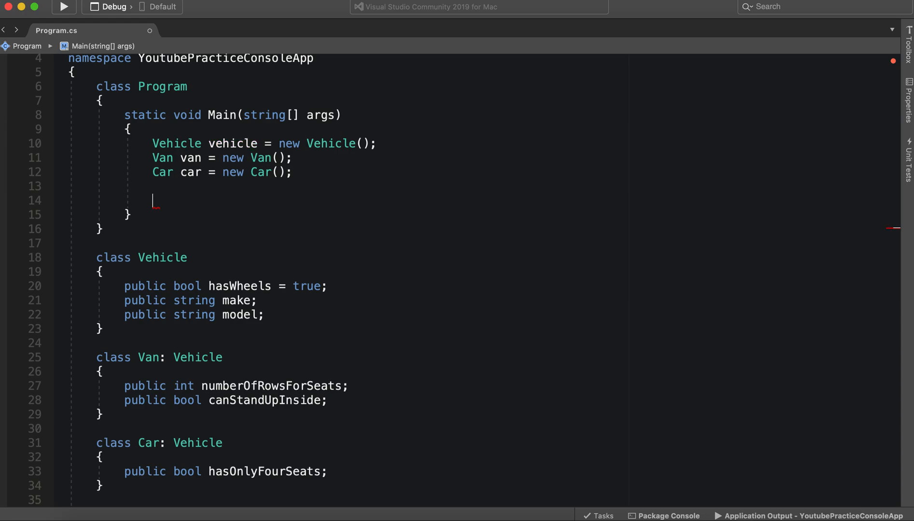
text(van.)
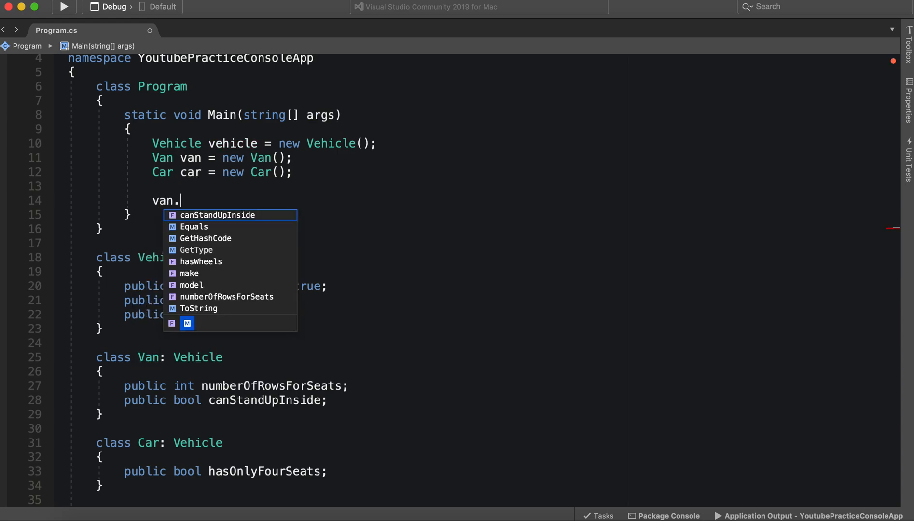
mouse_move(194, 266)
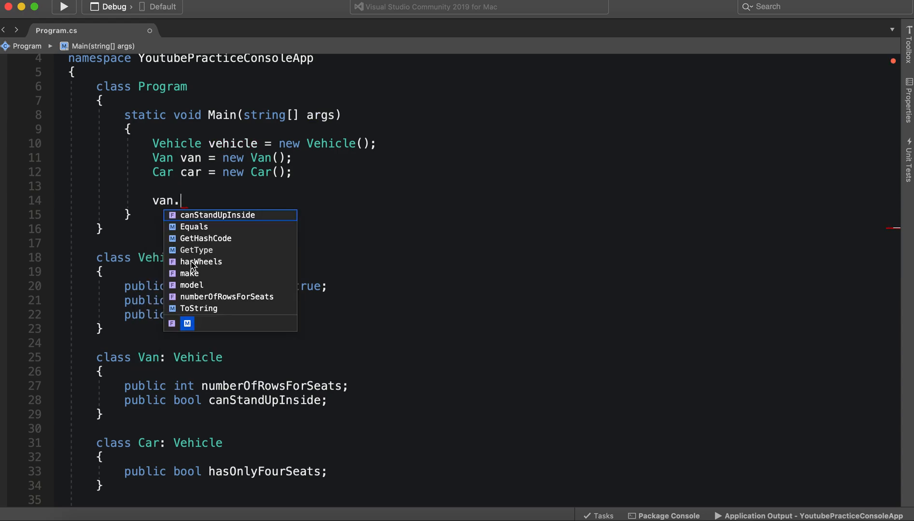
mouse_move(202, 288)
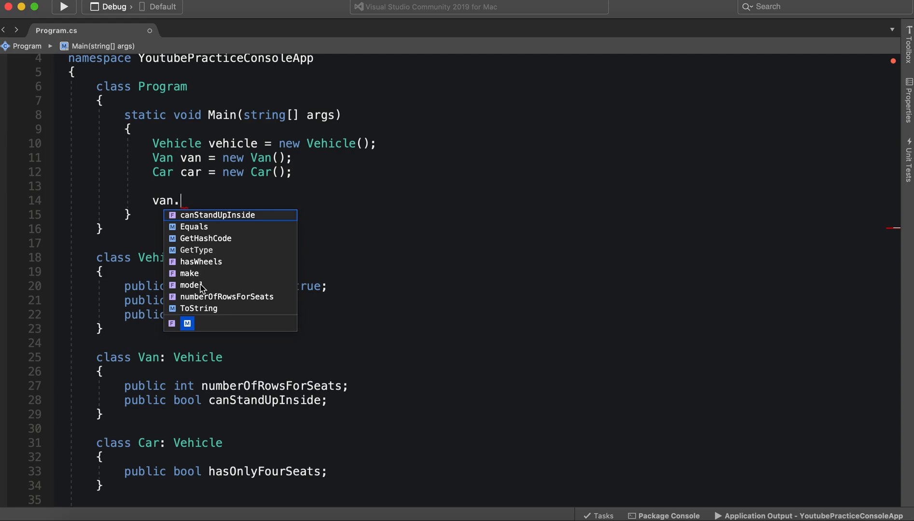
mouse_move(256, 295)
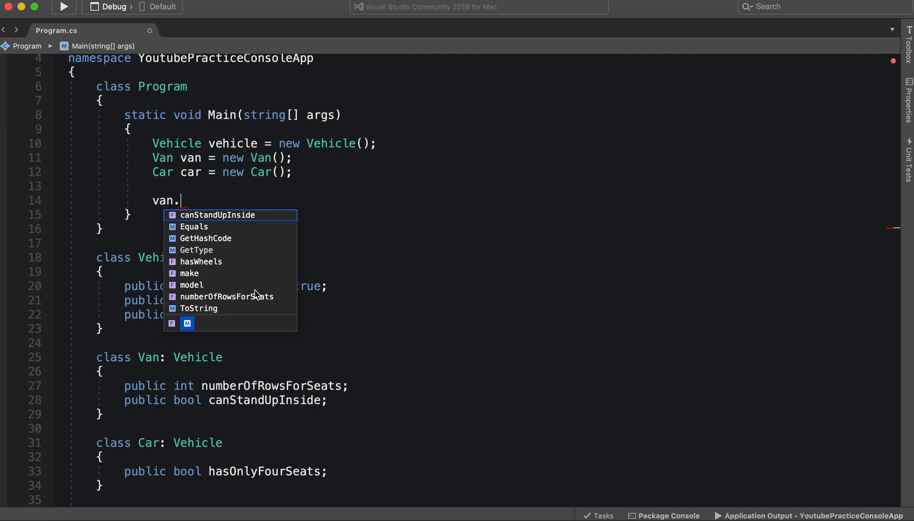
mouse_move(234, 272)
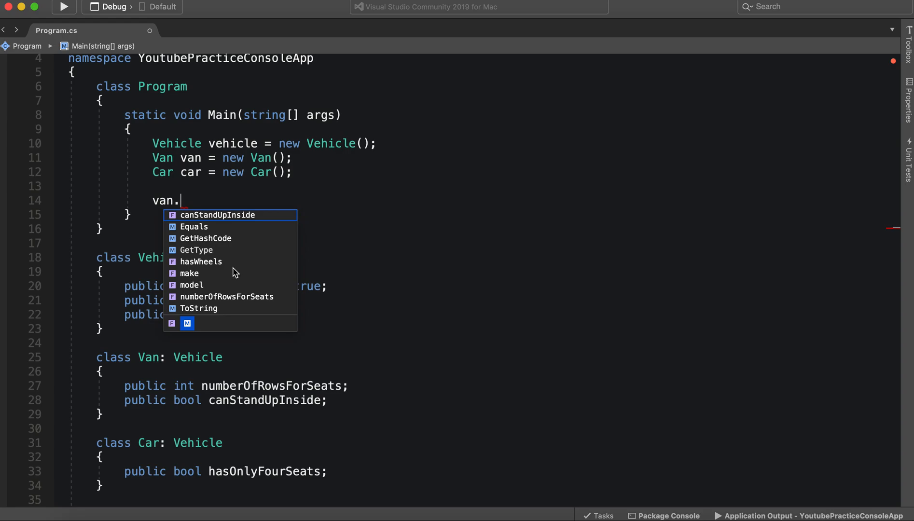
mouse_move(262, 210)
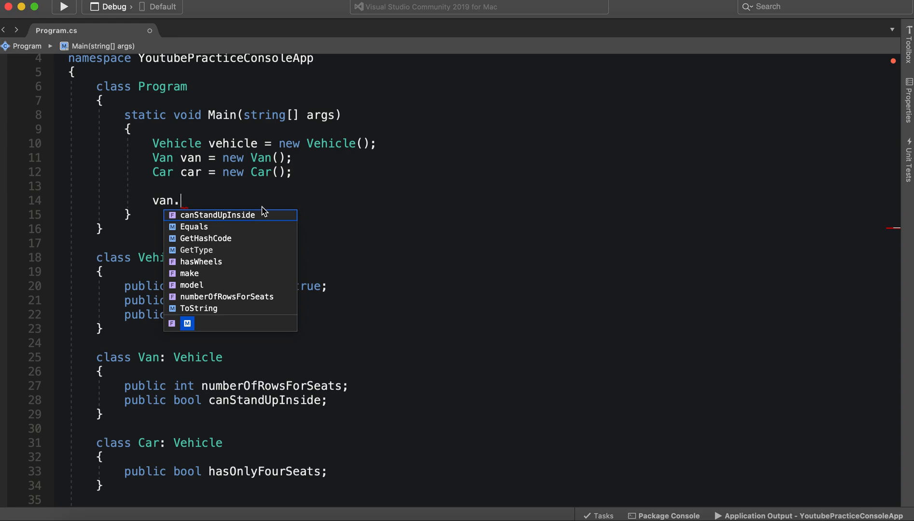
mouse_move(205, 389)
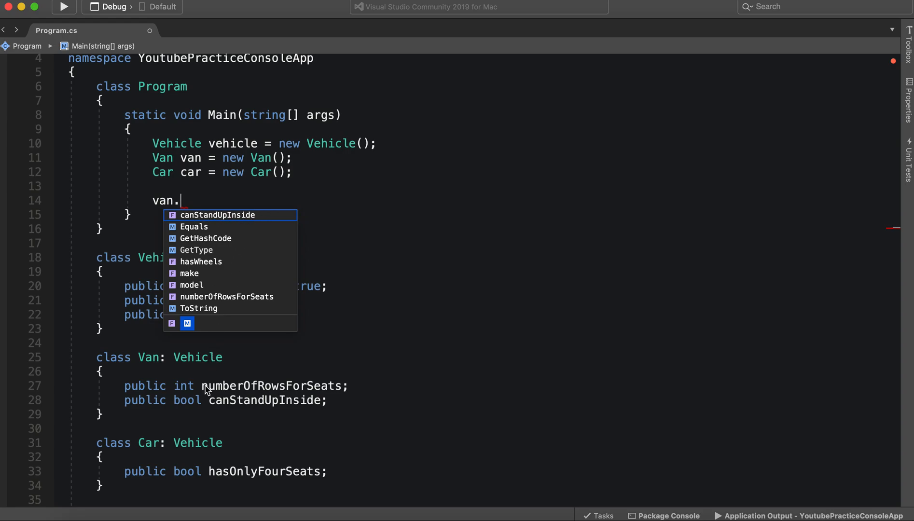
mouse_move(258, 219)
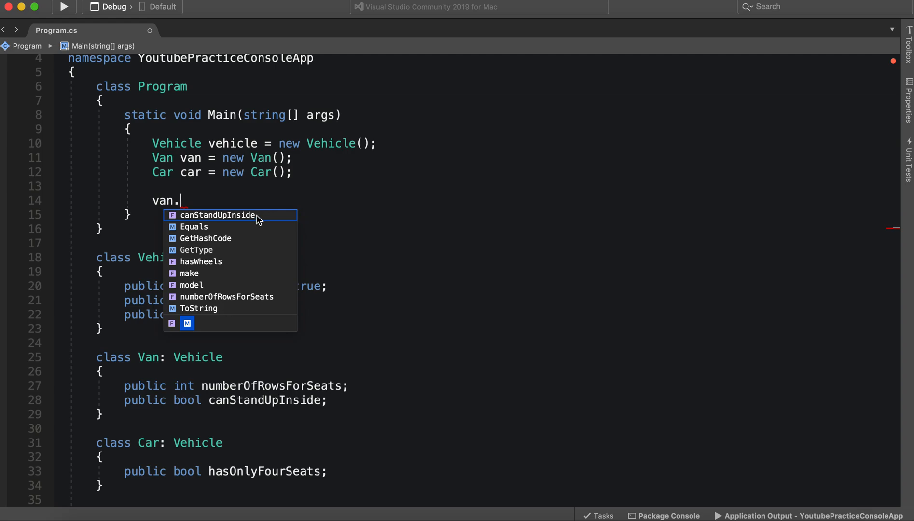
mouse_move(181, 263)
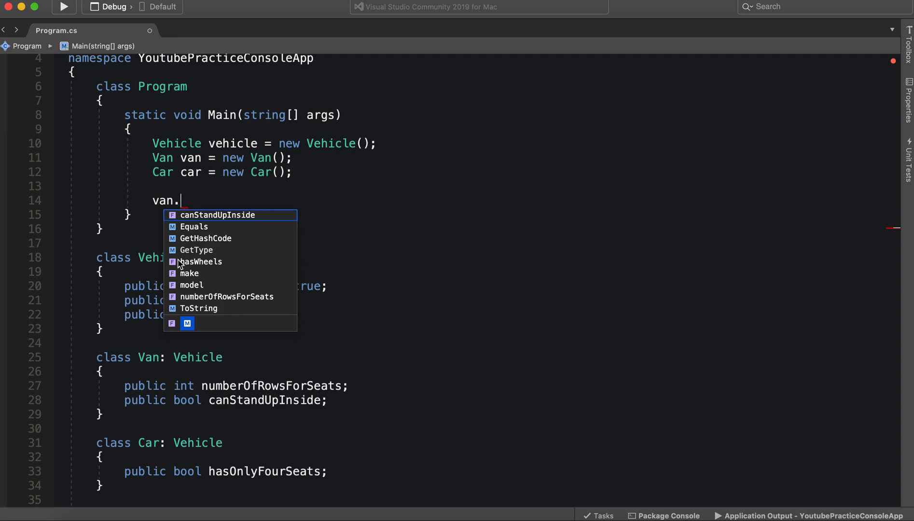
mouse_move(191, 208)
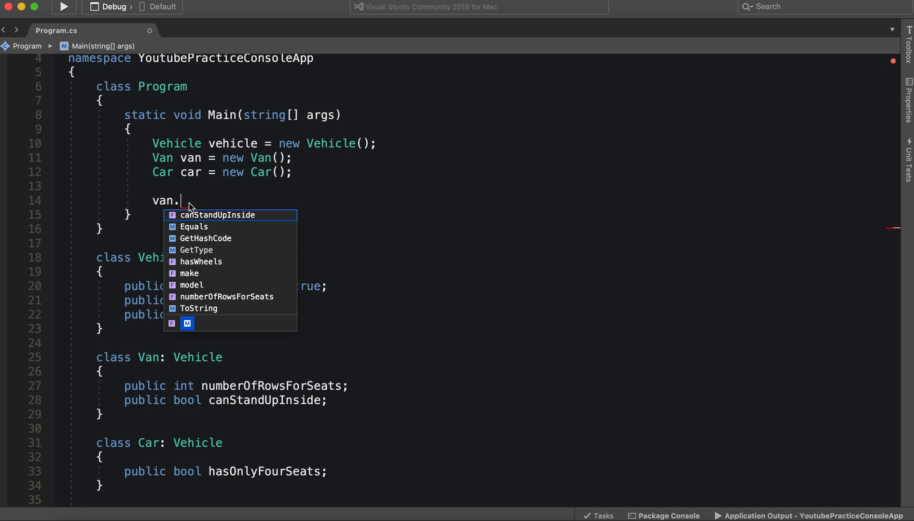
key(Backspace)
text(car)
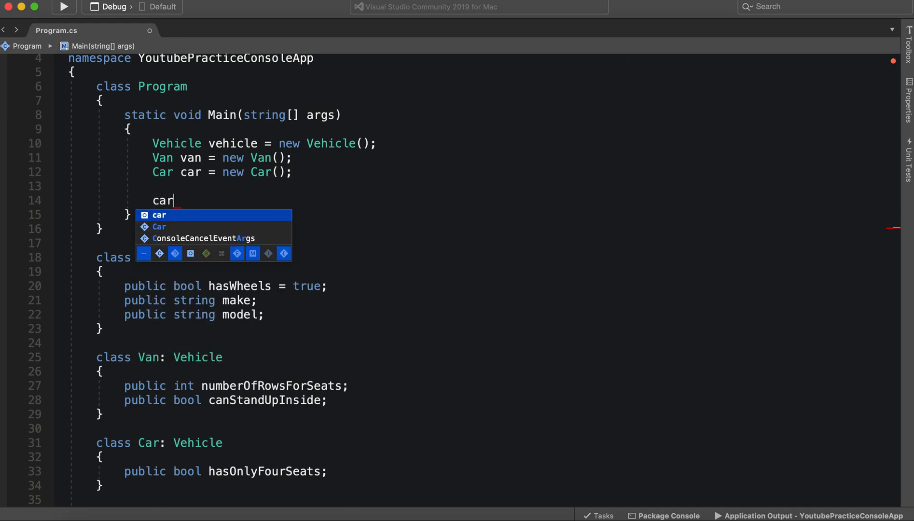
text(.)
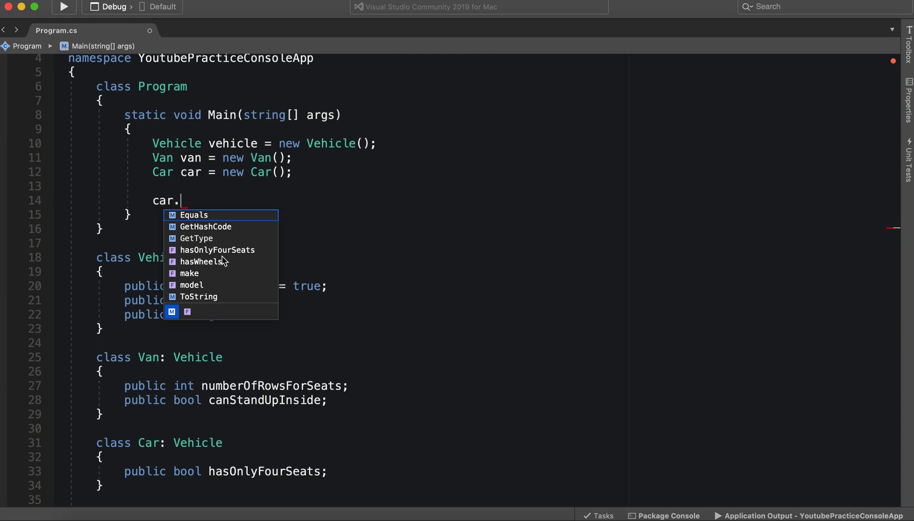
mouse_move(200, 282)
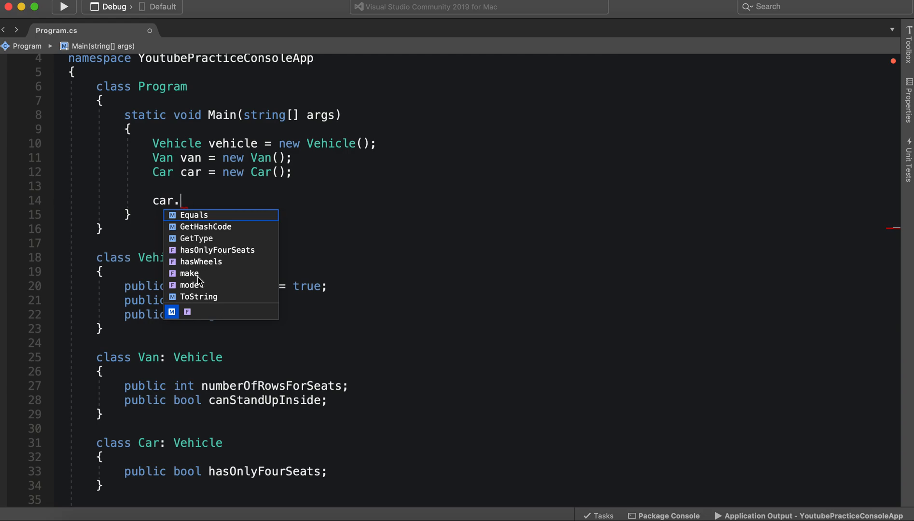
mouse_move(259, 250)
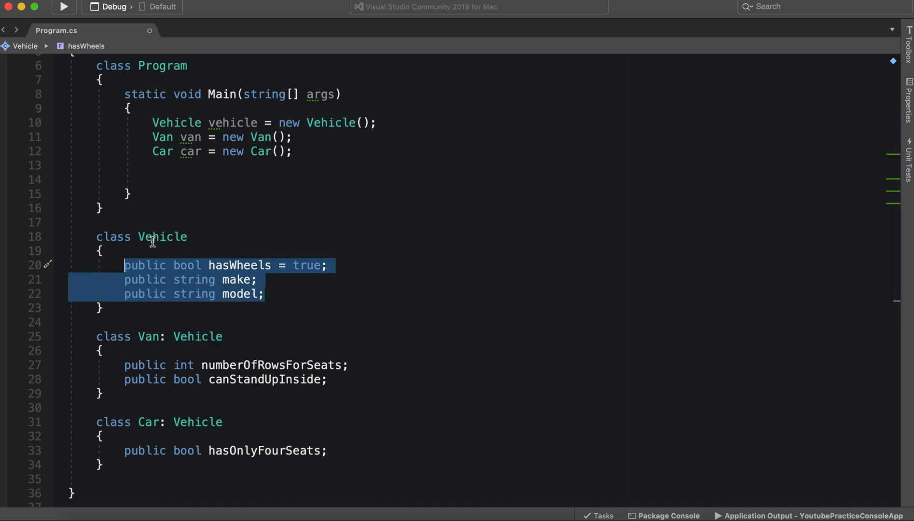
mouse_move(189, 339)
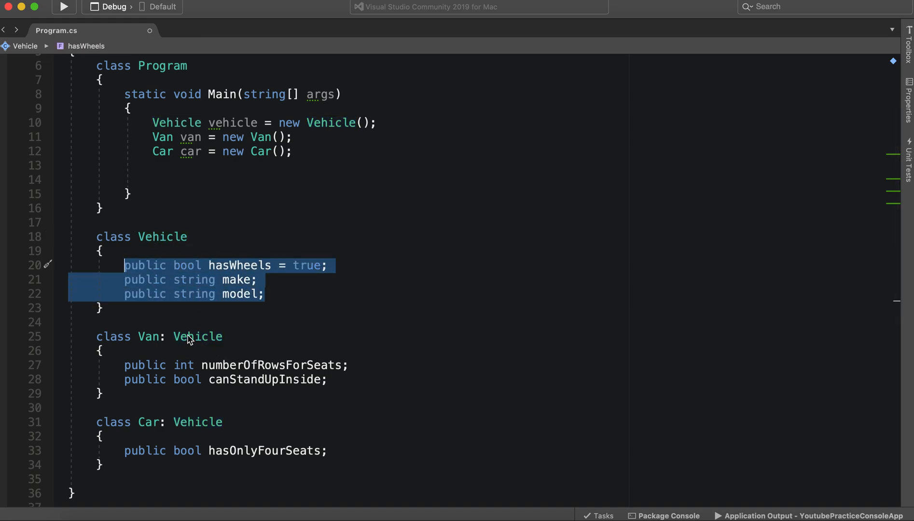
click(291, 389)
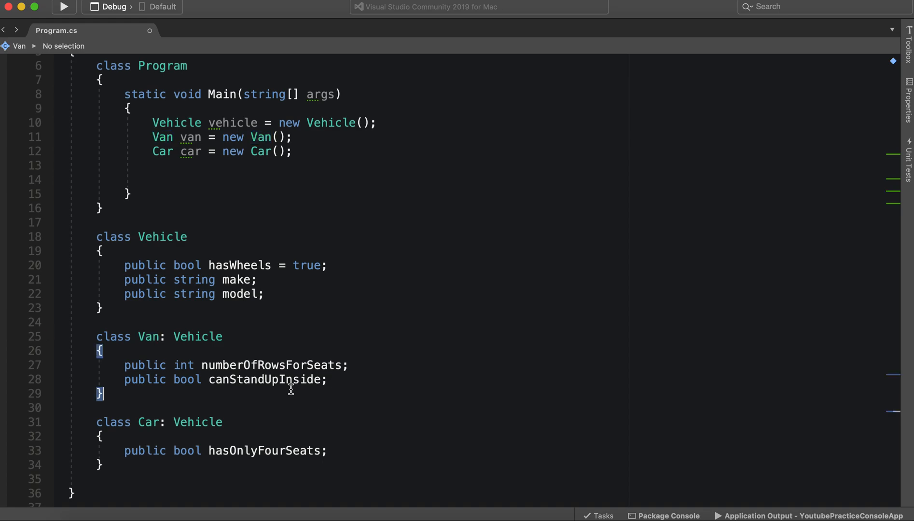
mouse_move(149, 344)
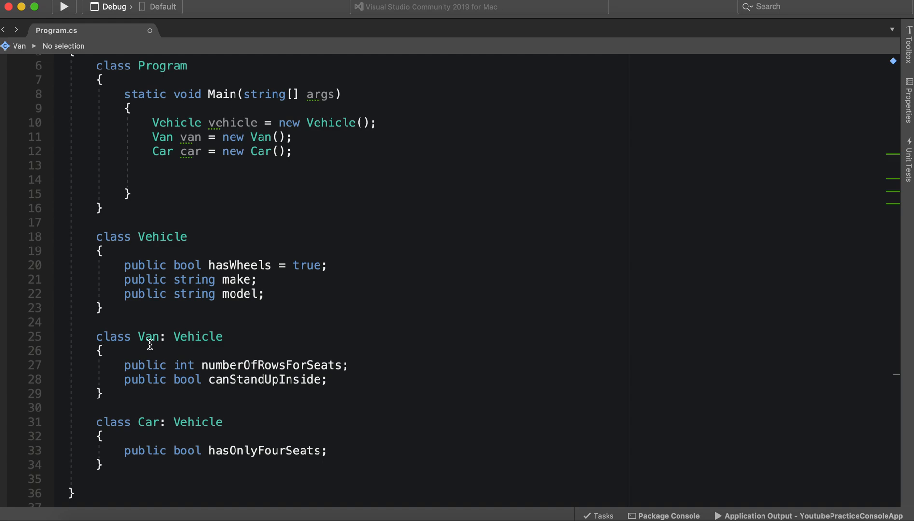
mouse_move(688, 4)
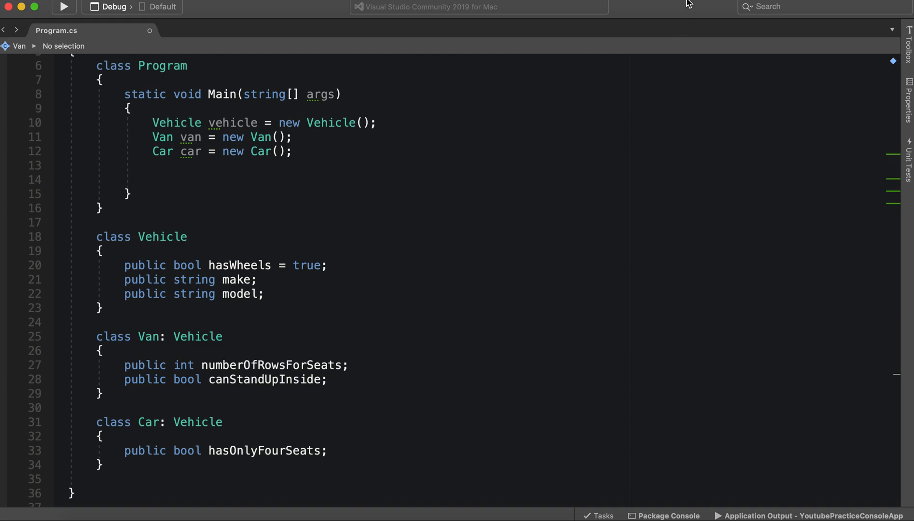